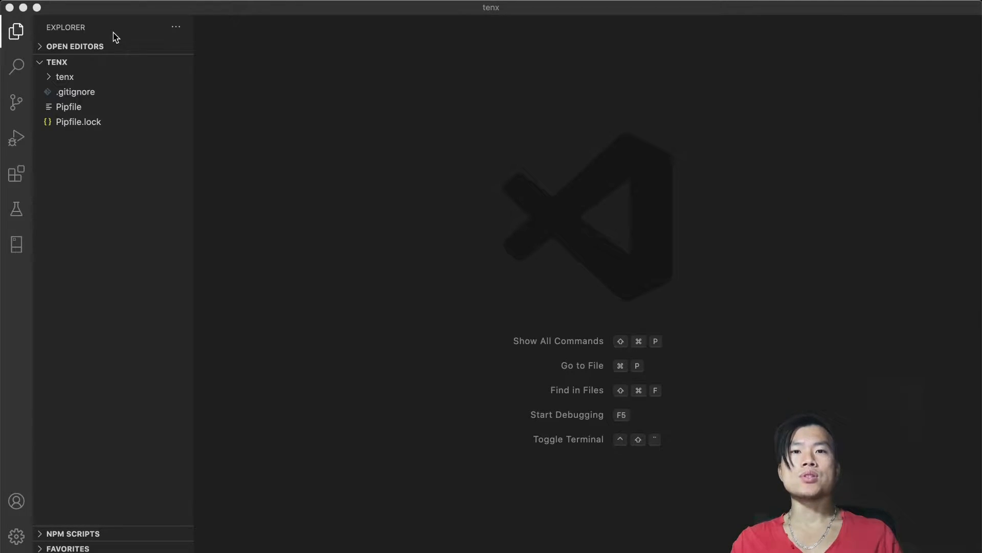
mouse_move(466, 237)
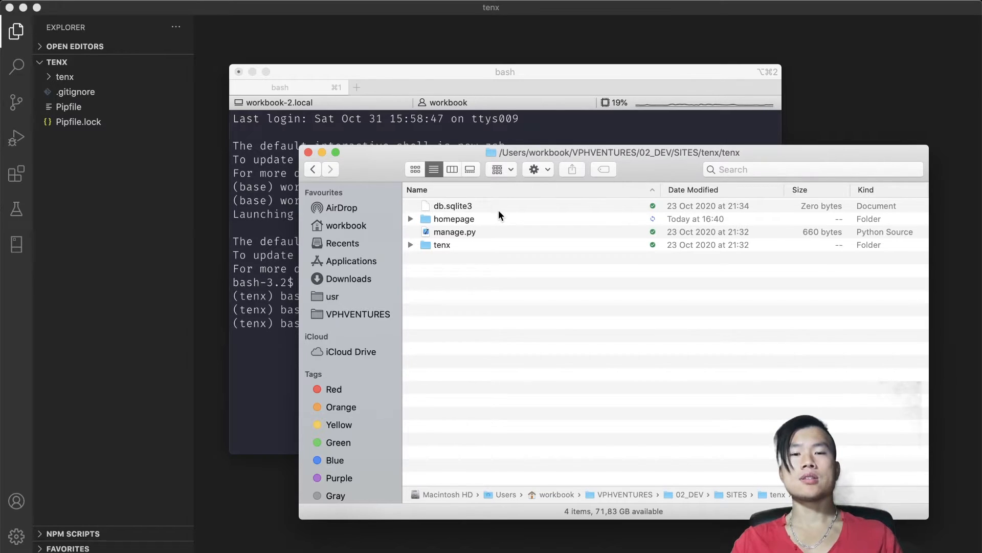
mouse_move(479, 221)
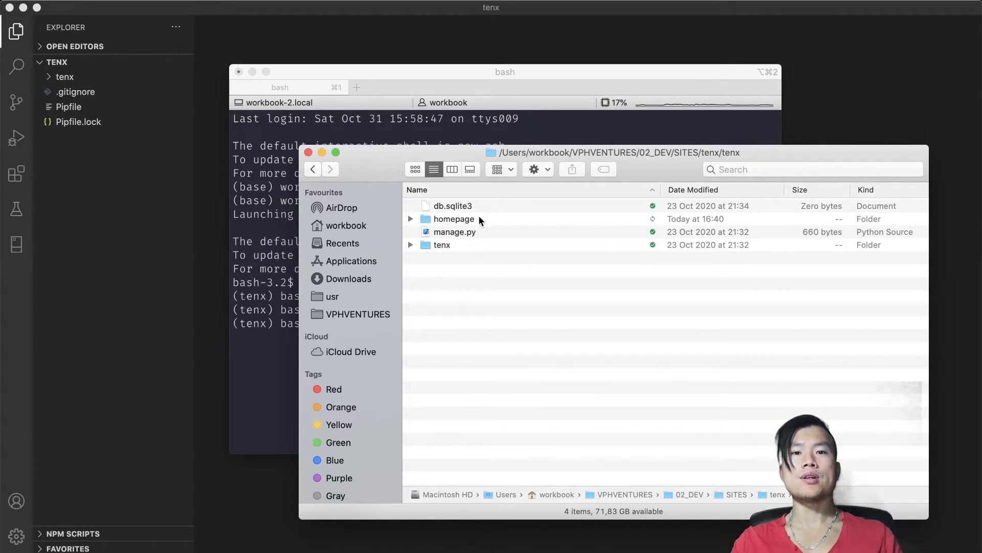
mouse_move(457, 224)
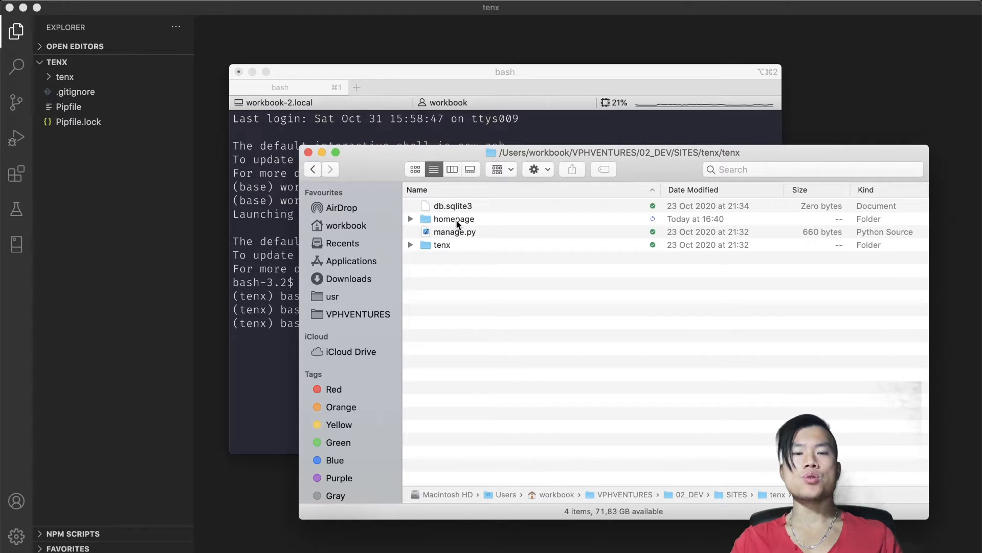
Step: Expand the homepage and tenx folders in Finder and open settings.py in VS Code
left_click(410, 218)
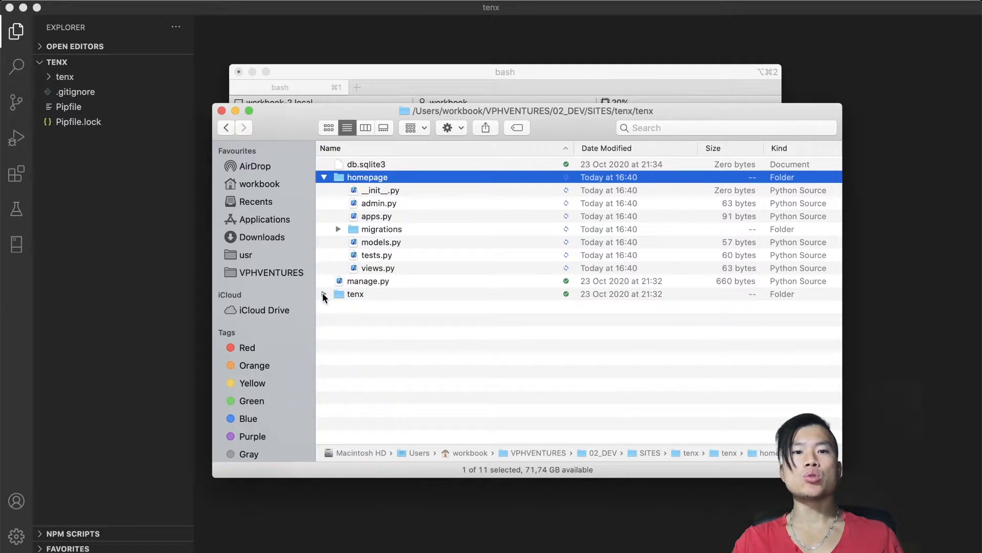
left_click(325, 293)
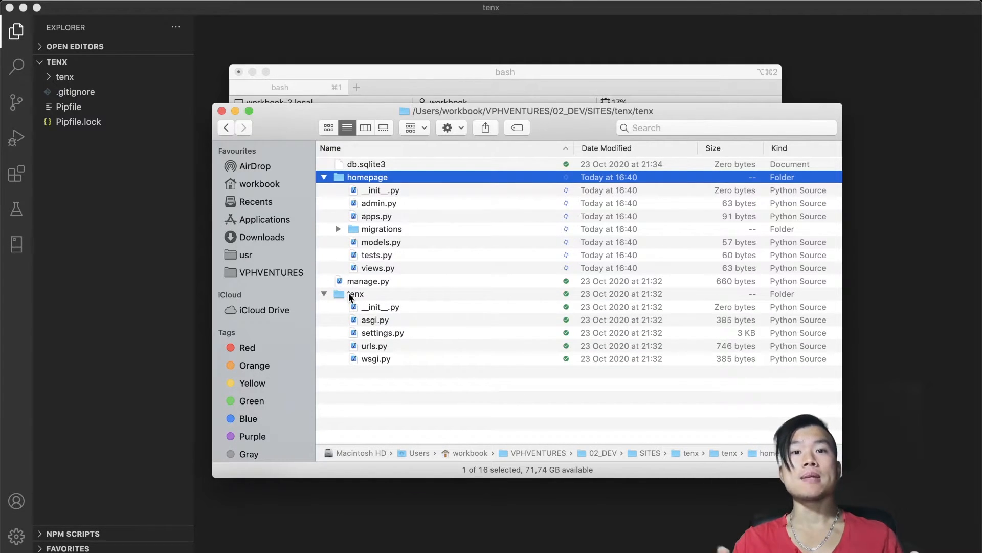
mouse_move(386, 338)
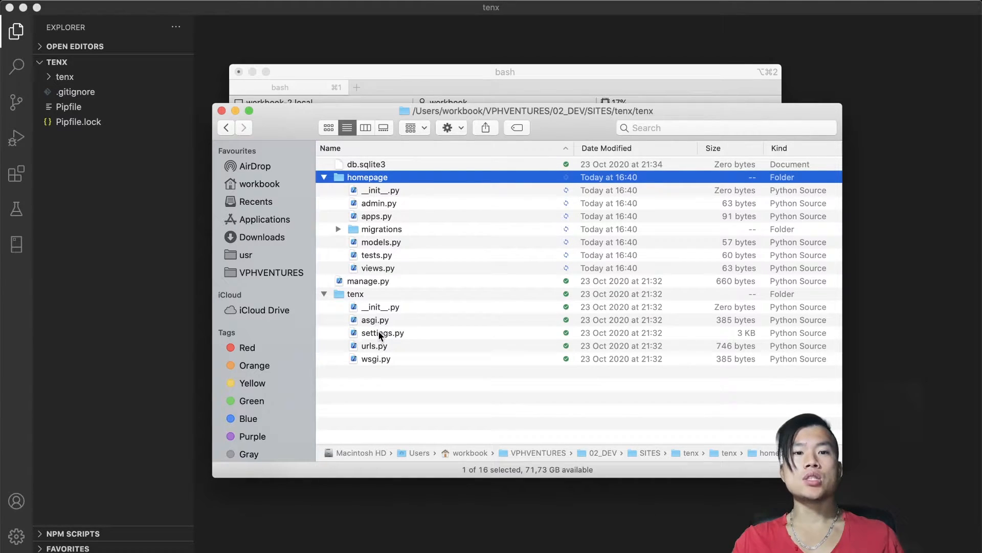
double_click(382, 333)
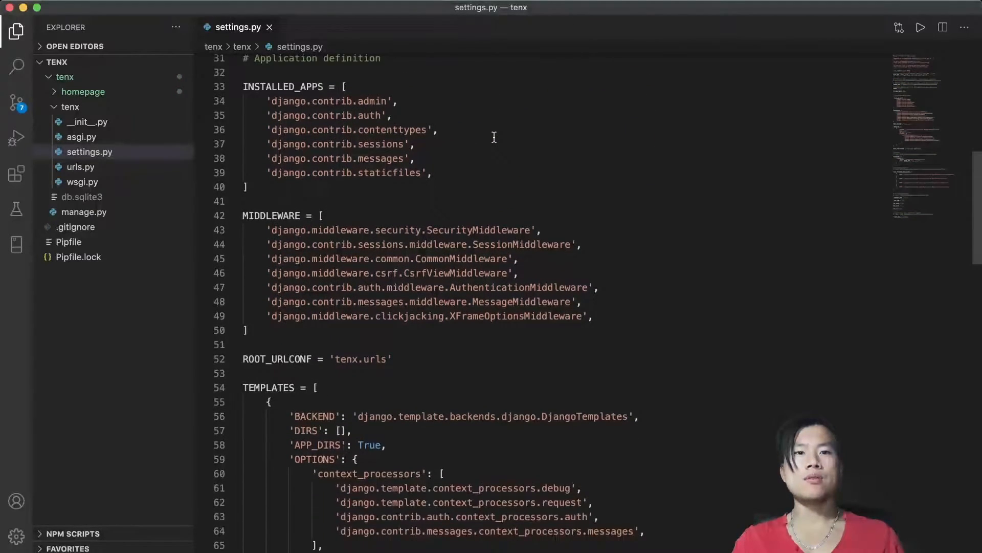
Step: Add 'homepage' to INSTALLED_APPS under a # MY APPS comment and save settings.py
scroll("up", 3)
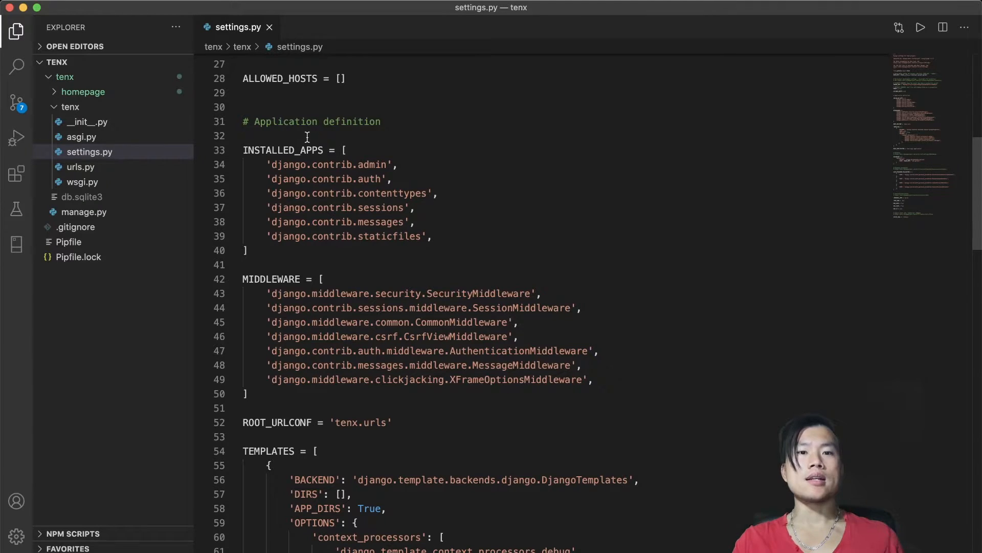
key("Enter")
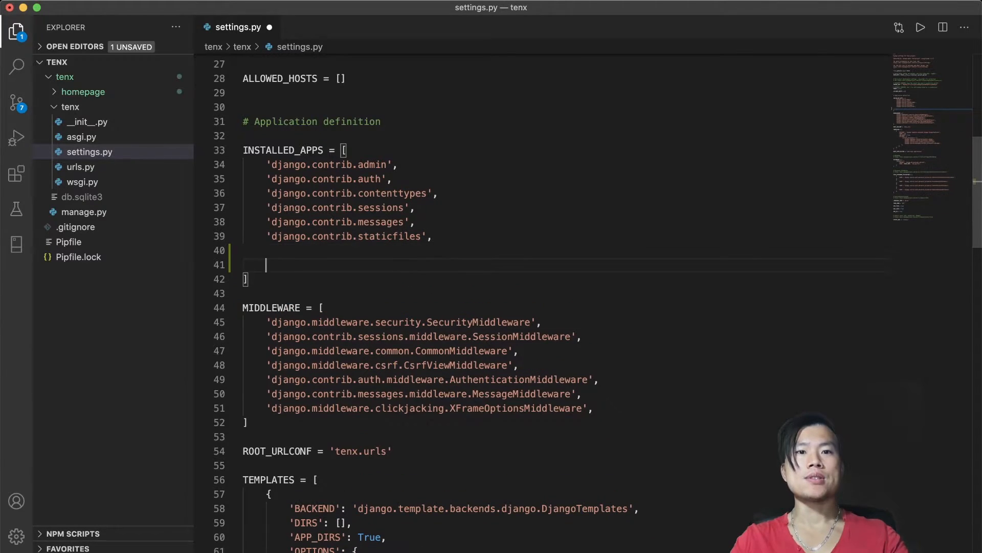
type("'")
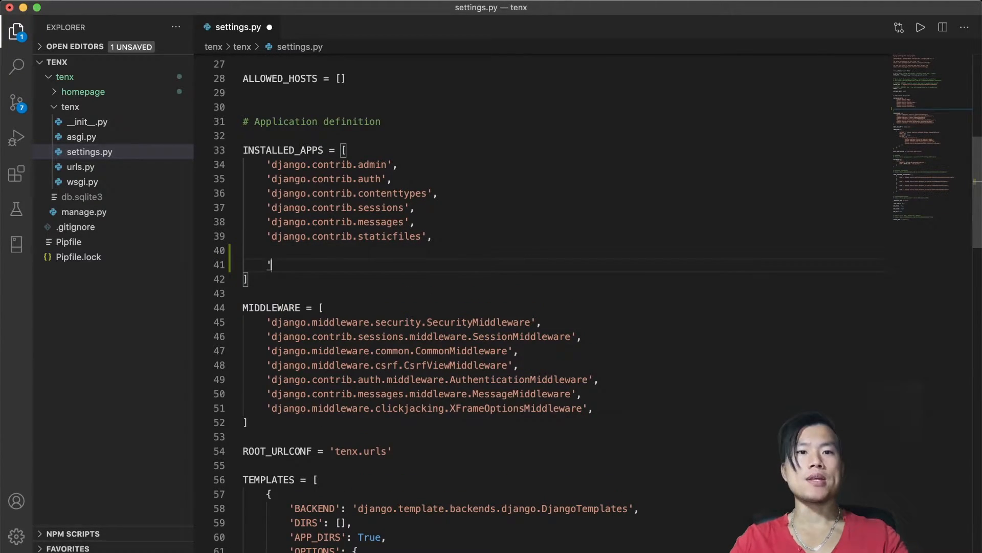
type("homepage")
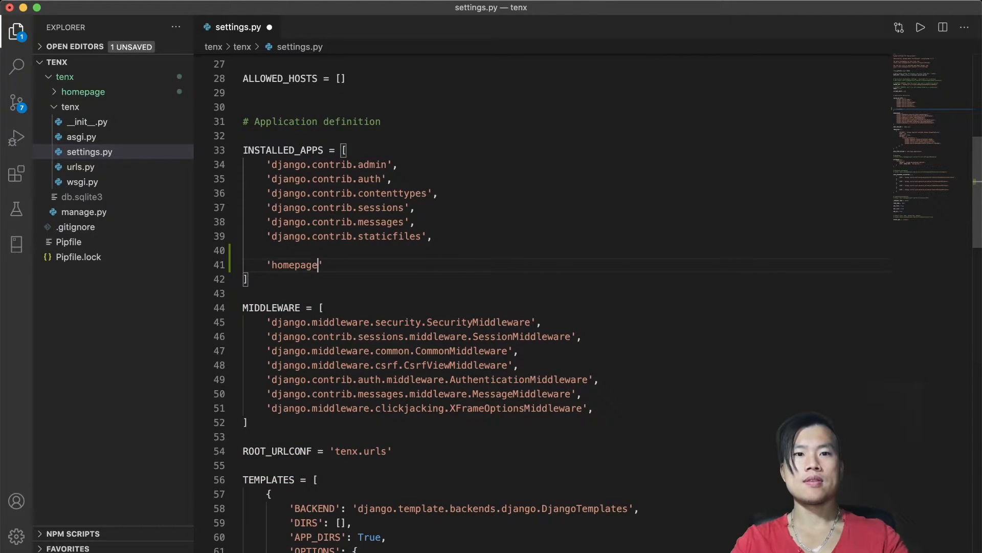
type("# M")
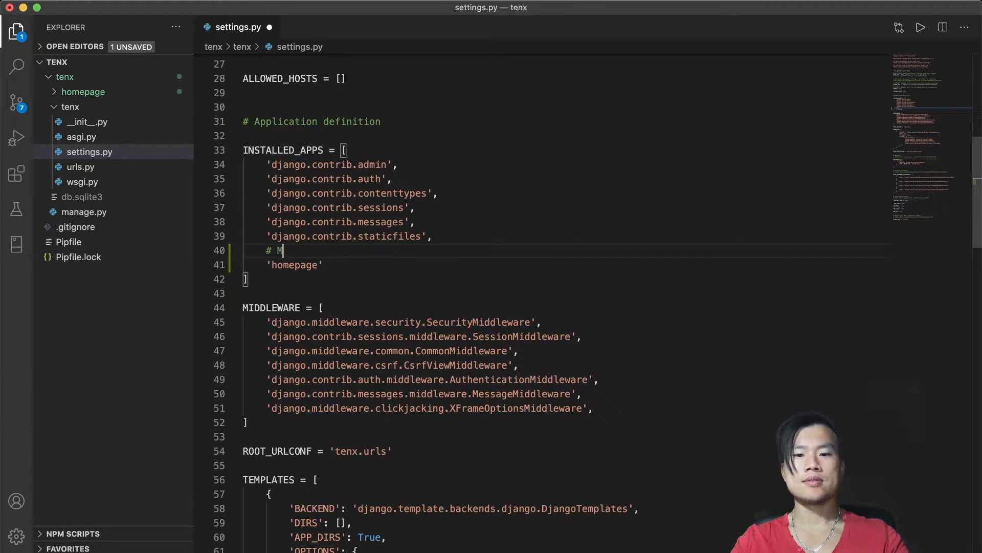
type("Y APPS")
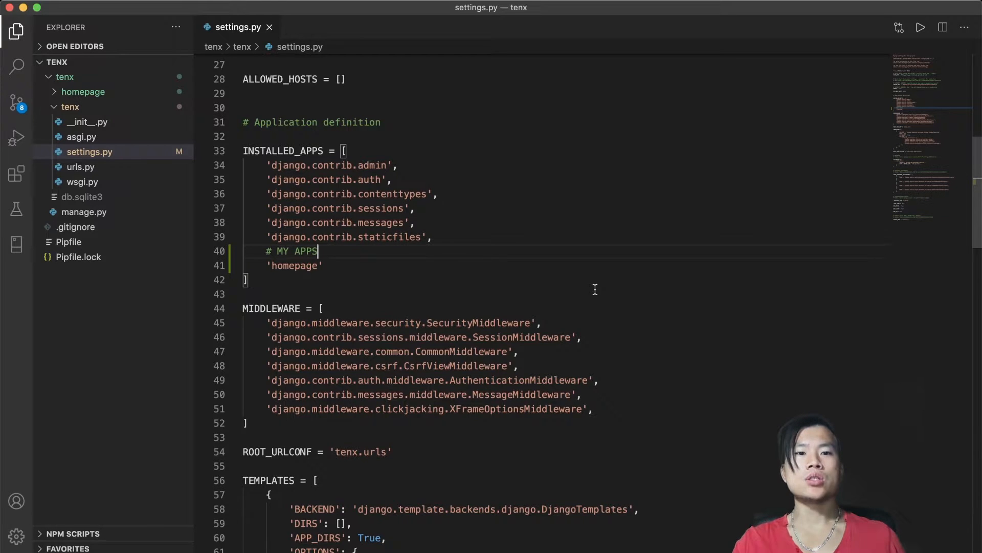
Step: Set TEMPLATES 'DIRS' to os.path.join(BASE_DIR, 'templates') and add import os
scroll("down", 3)
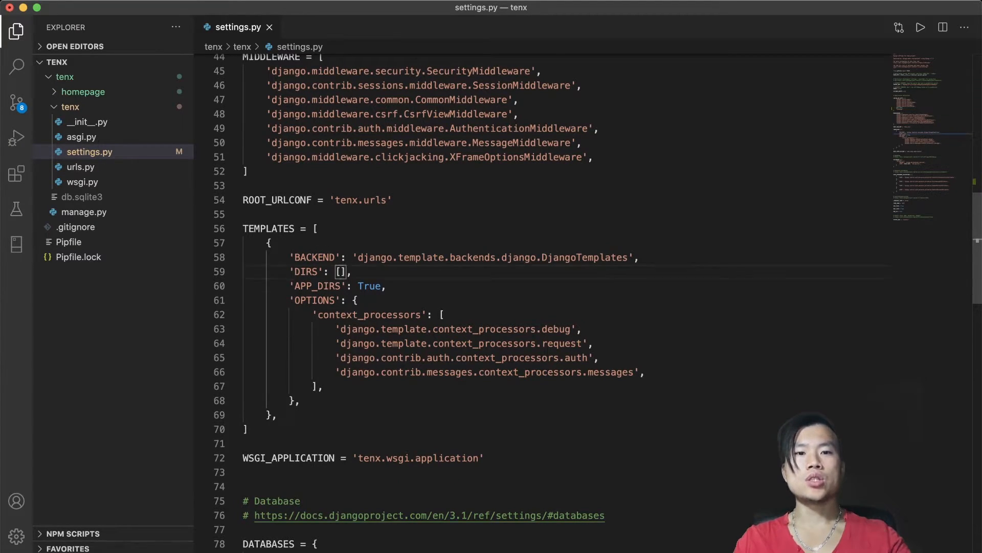
type("os.path.join(BASE_DIR, 'templates')")
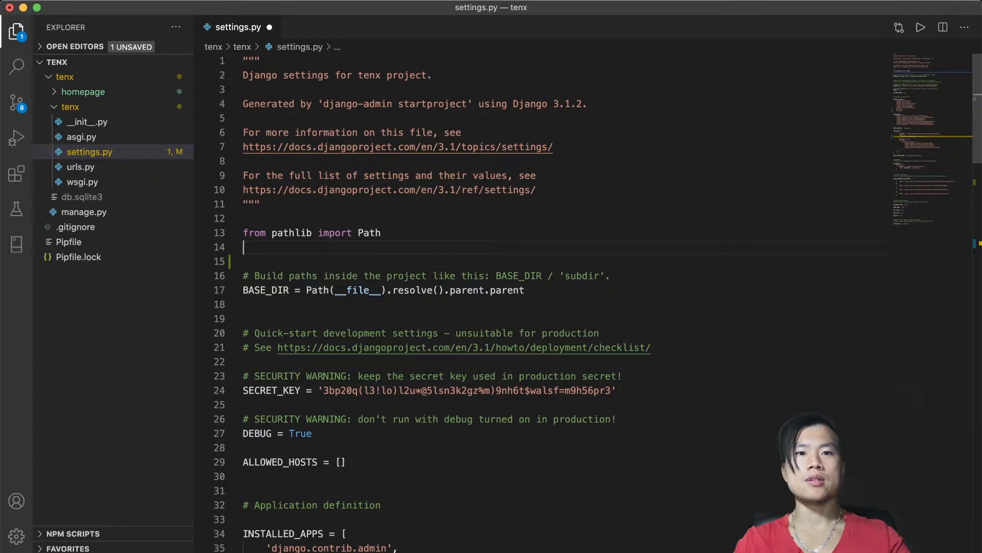
type("import")
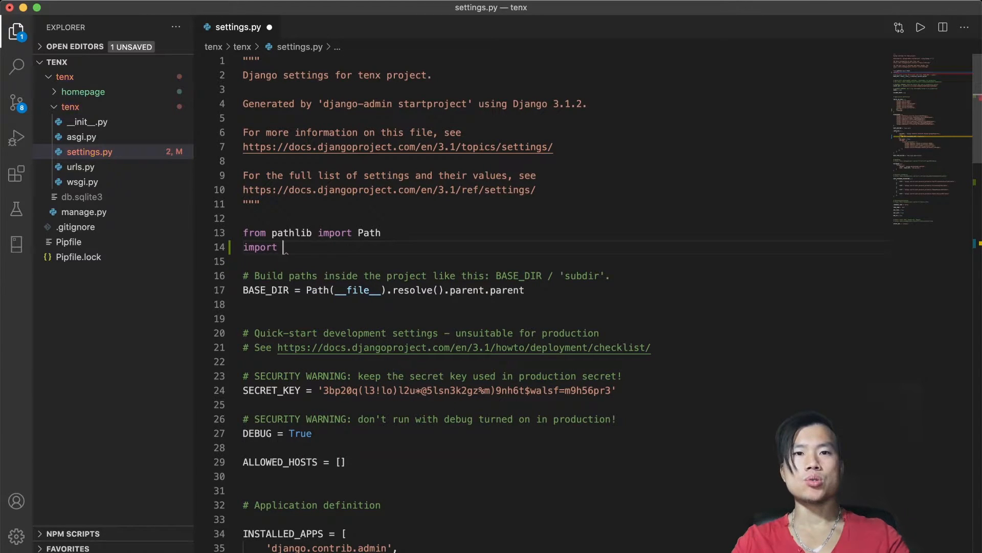
scroll("down", 3)
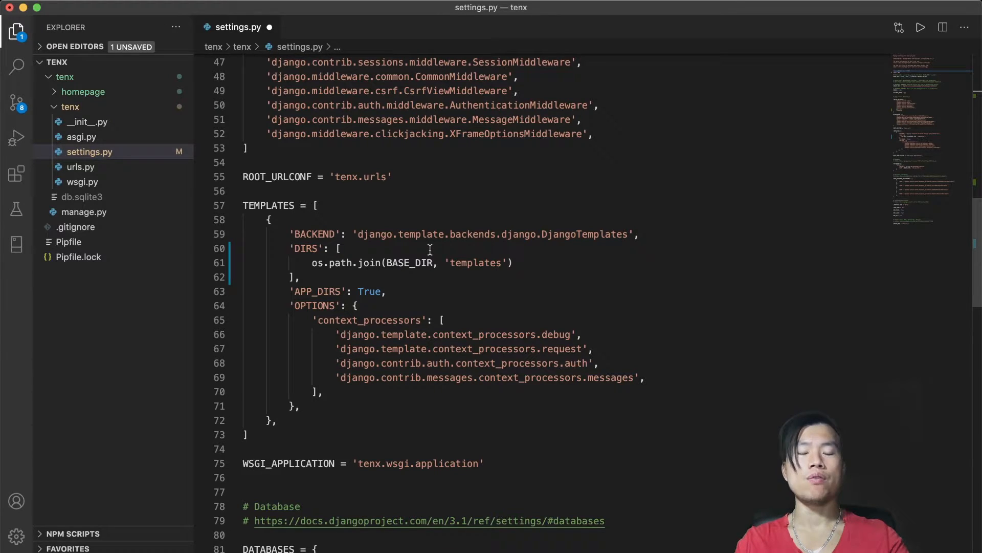
double_click(410, 262)
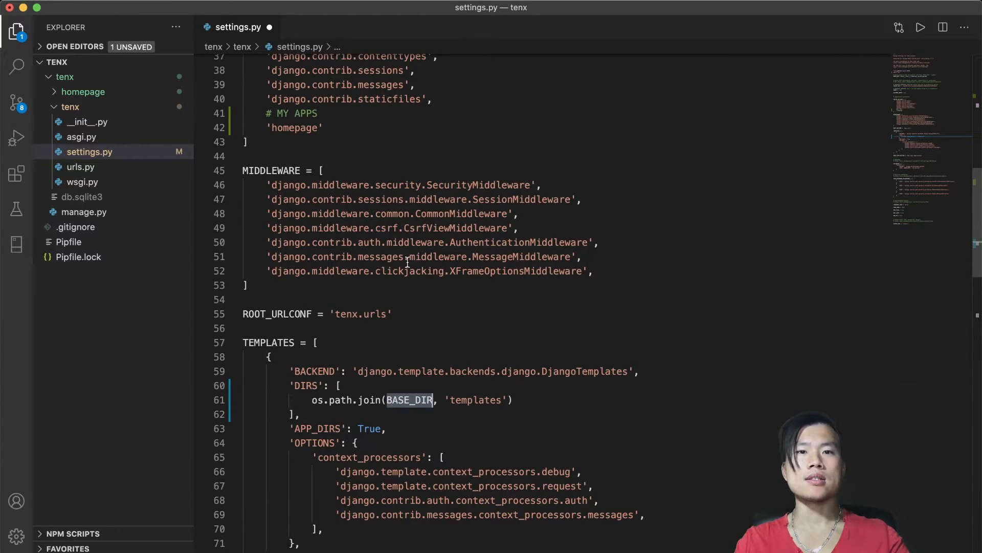
scroll("up", 3)
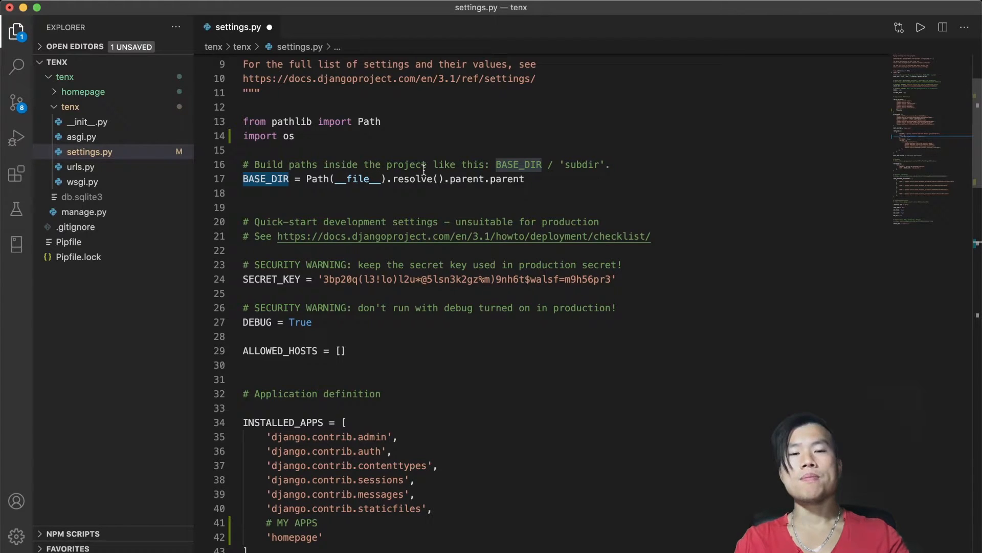
mouse_move(447, 212)
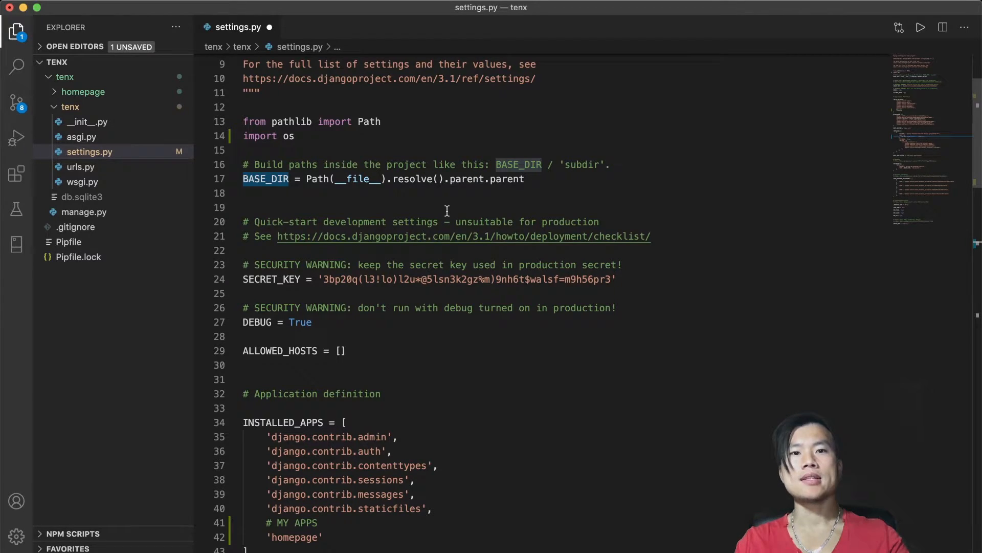
mouse_move(449, 178)
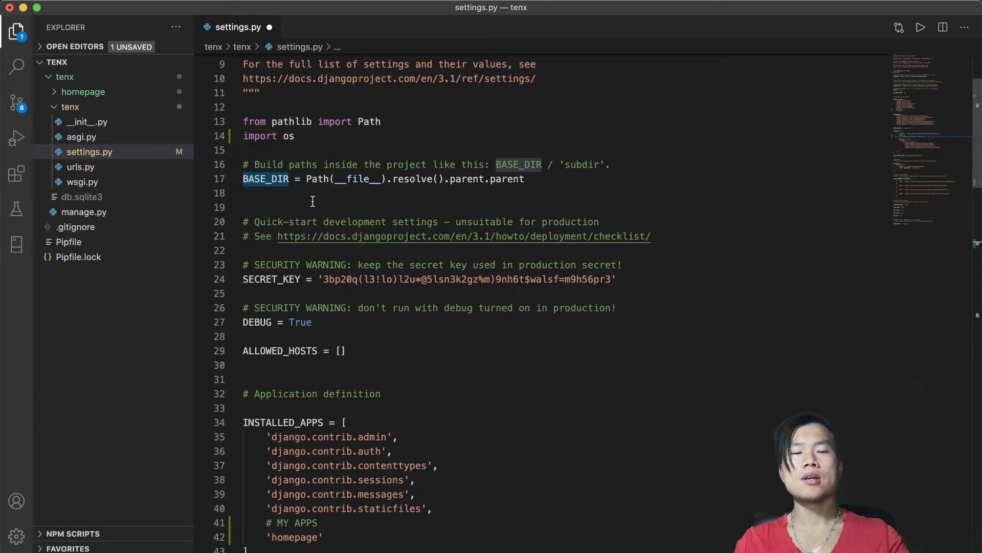
scroll("down", 3)
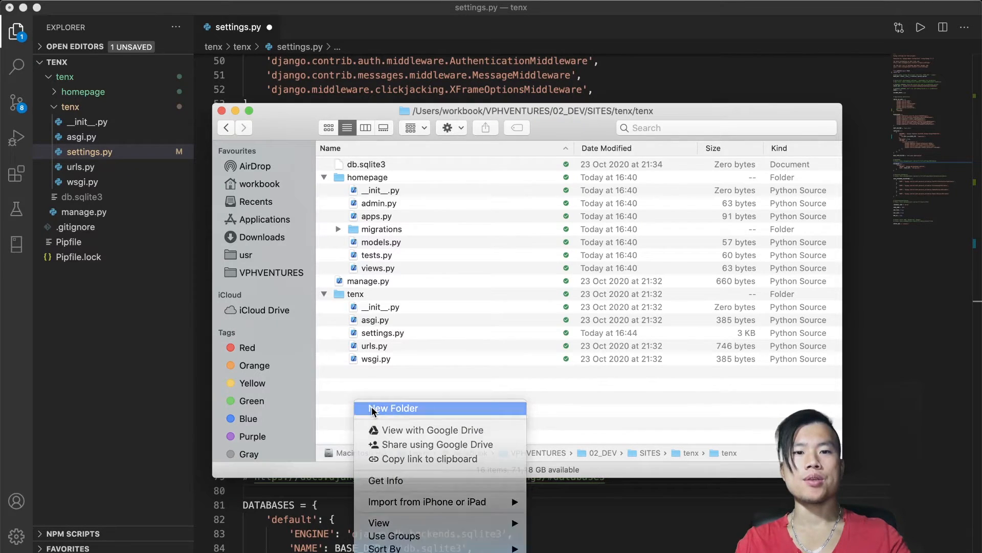
Step: Create a new templates folder in the tenx project root via Finder
left_click(394, 408)
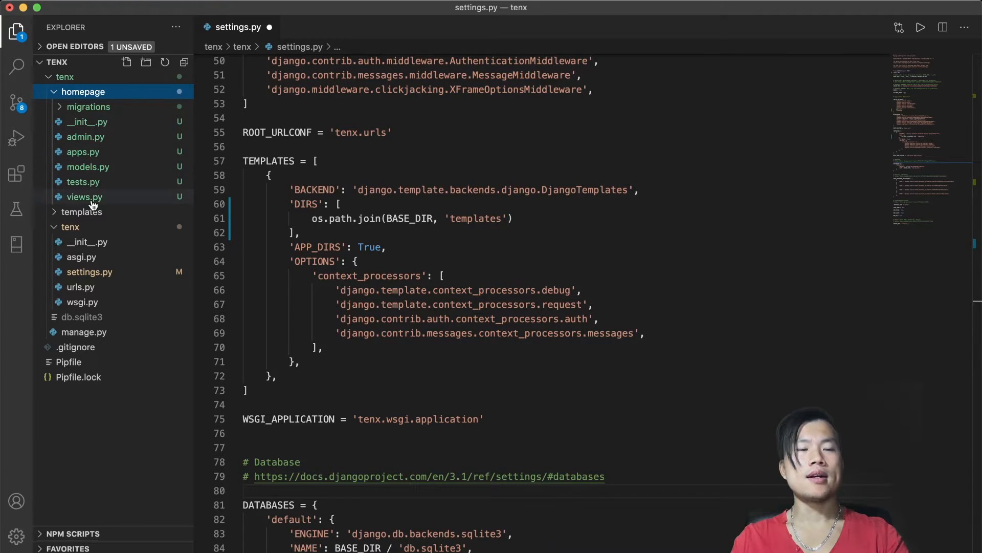
Step: Write an index view in homepage's views.py returning render(request, 'homepage.html')
left_click(83, 196)
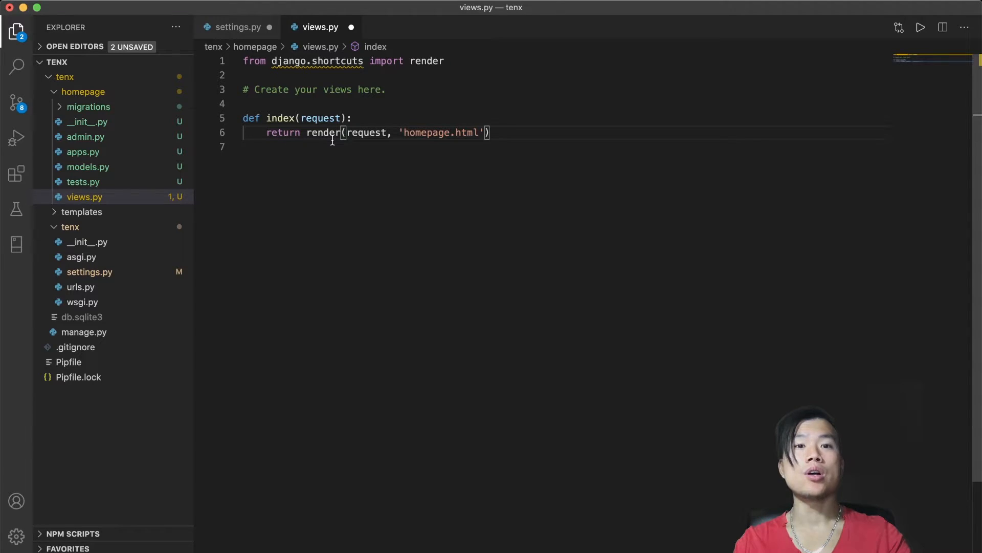
left_click(83, 196)
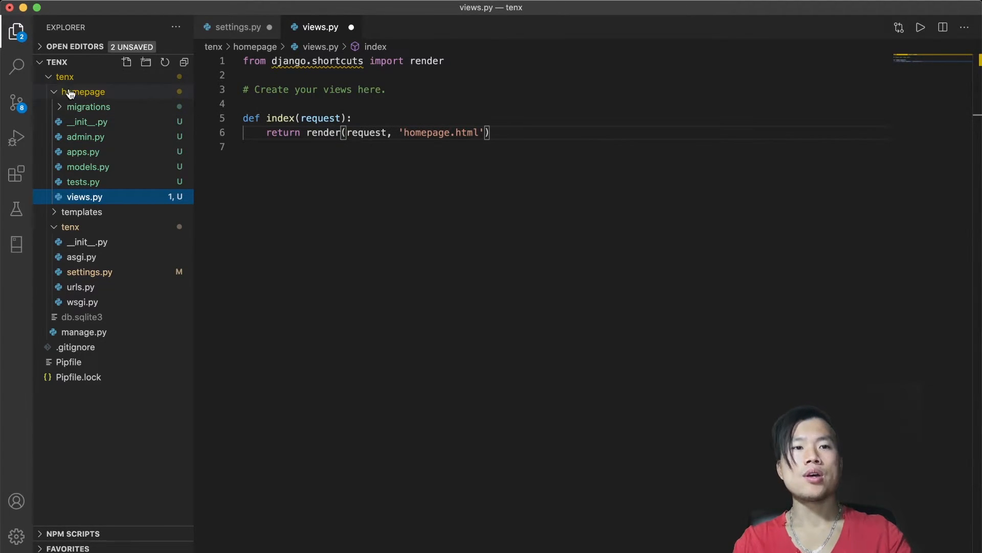
Step: Create ursl.py in the homepage app importing path and views, starting urlpatterns
right_click(84, 92)
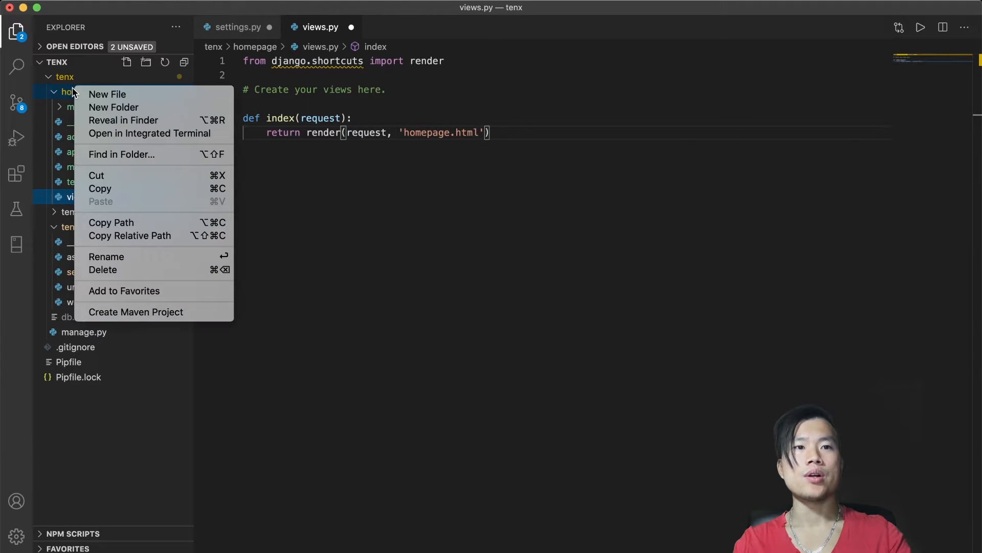
left_click(107, 94)
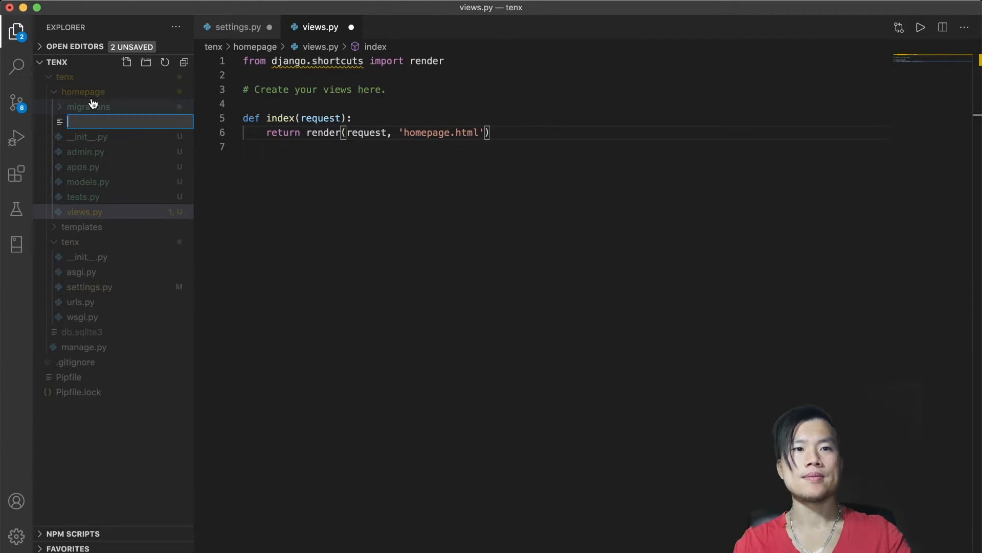
type("ursl.py")
type("from django.urls import path")
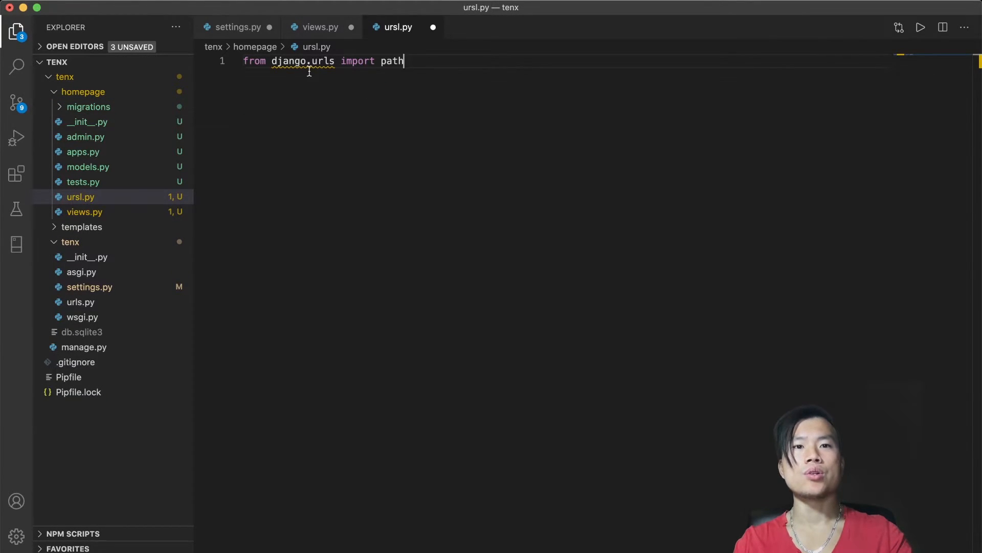
type("from . import views")
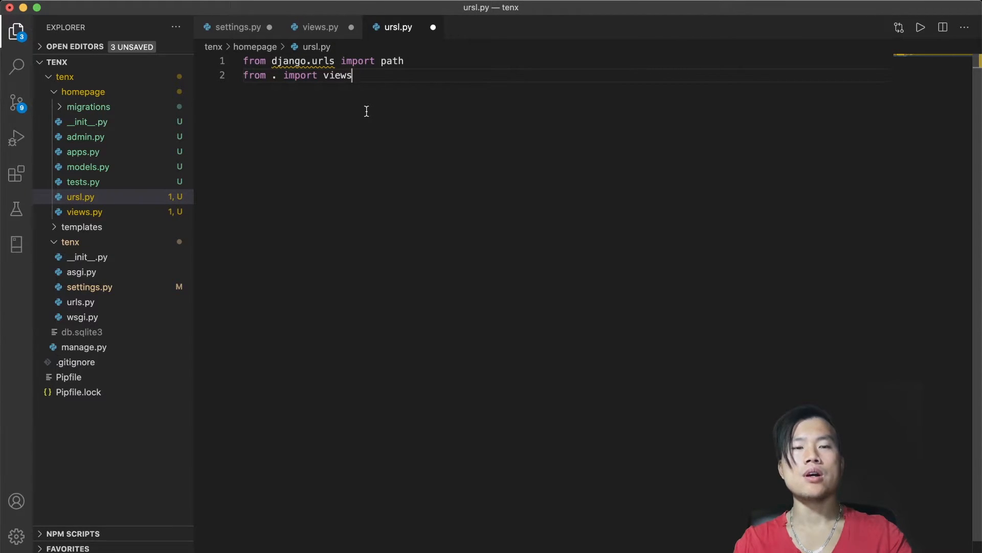
key("enter")
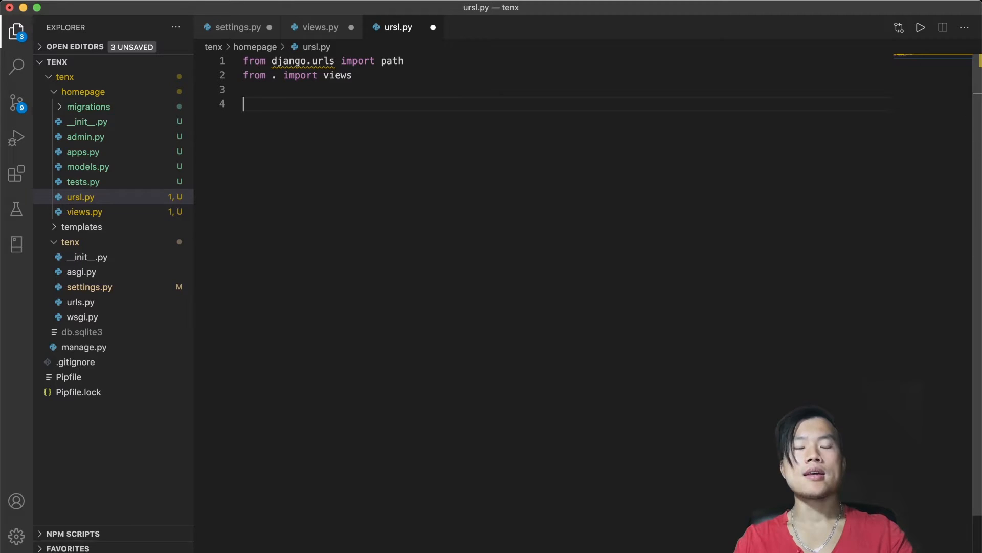
type("urlpatterns = [")
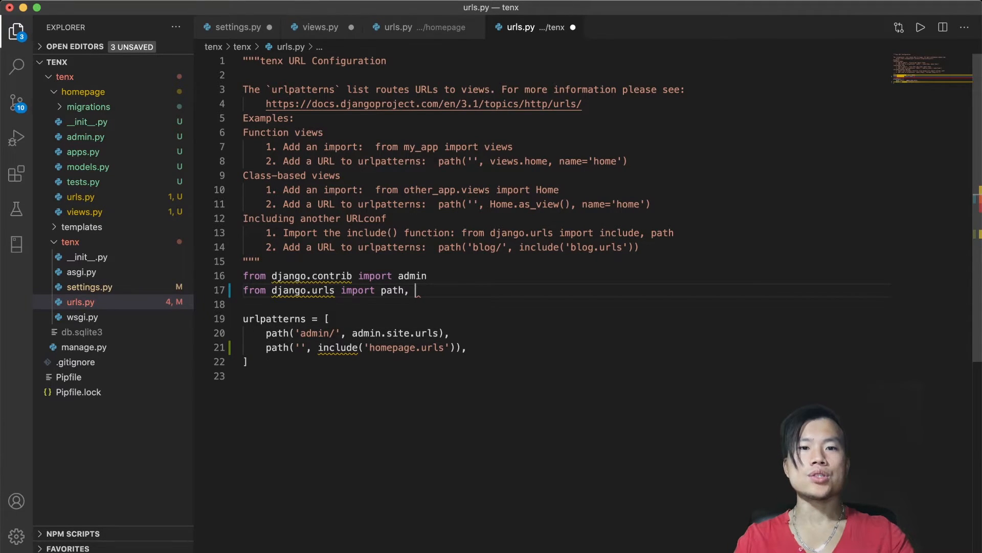
Step: Route '' to include('homepage.urls') in tenx/urls.py, importing include beside path
type("i")
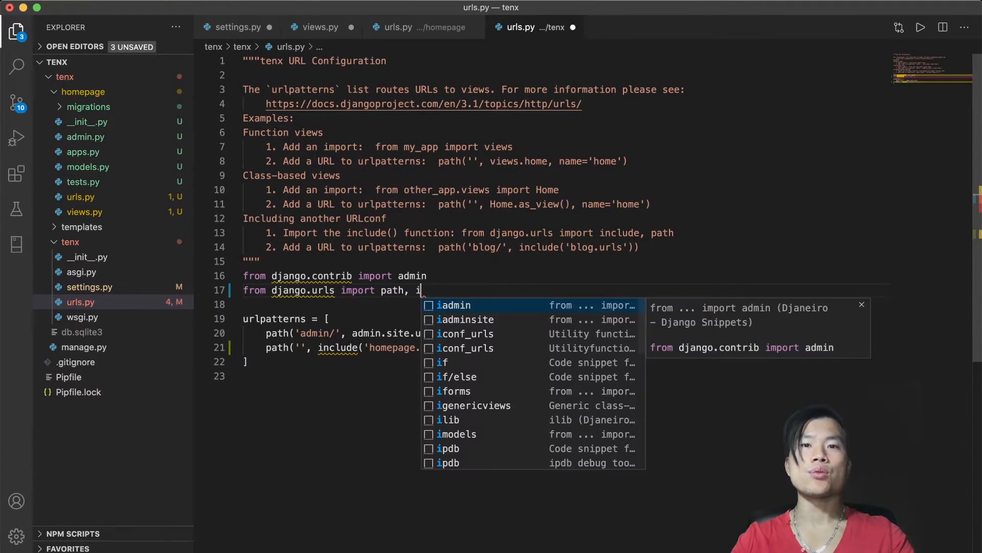
left_click(319, 27)
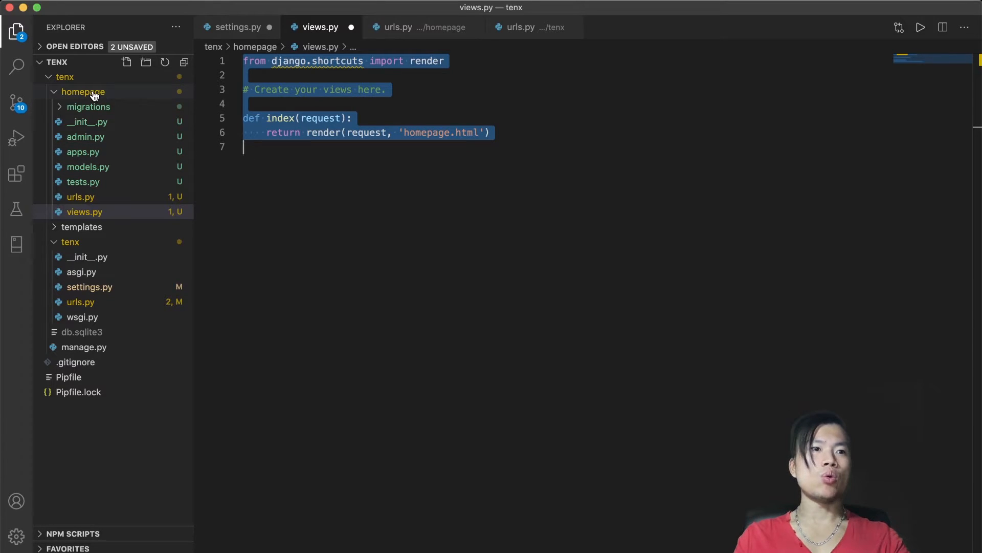
mouse_move(82, 92)
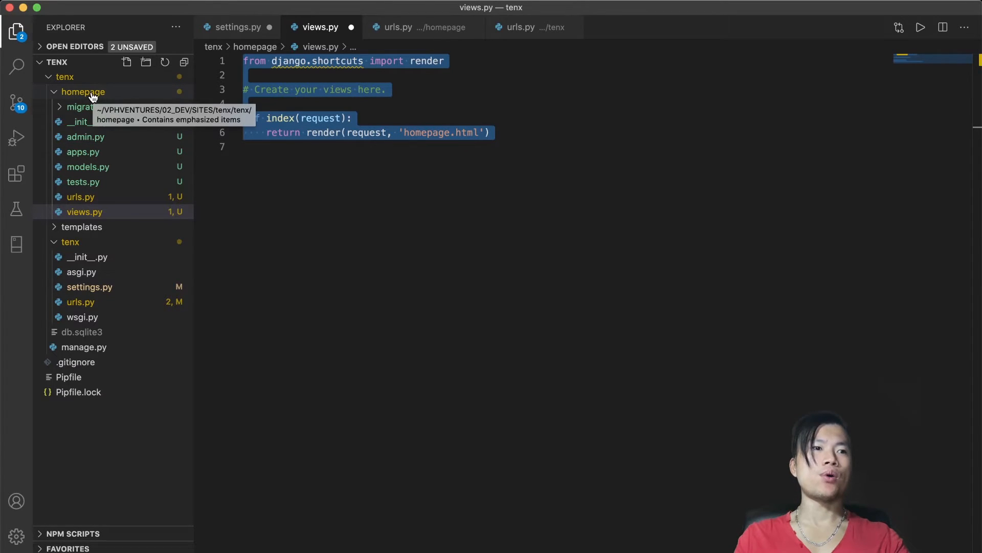
Step: Create homepage/templates/homepage/homepage.html beginning with {% extends 'base.html' %}
left_click(82, 92)
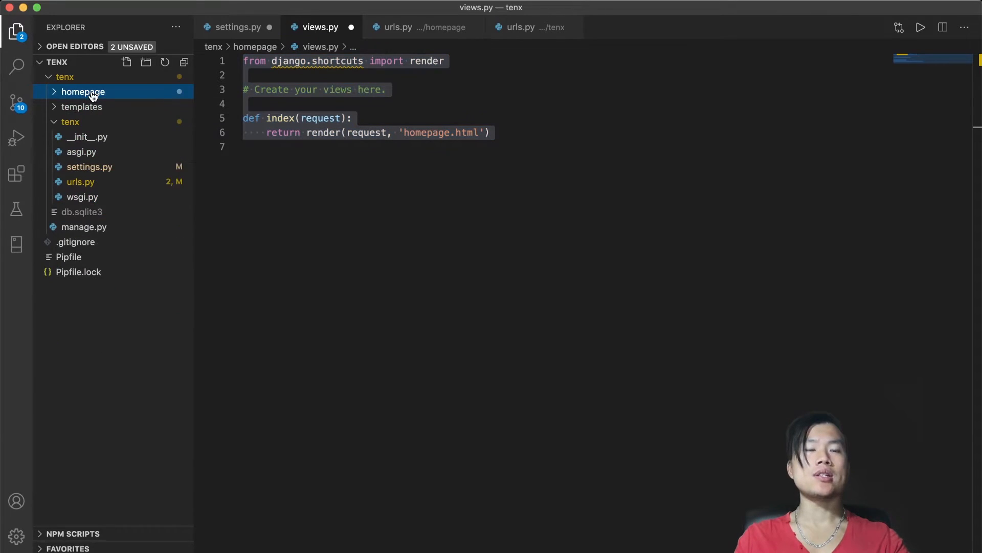
left_click(82, 92)
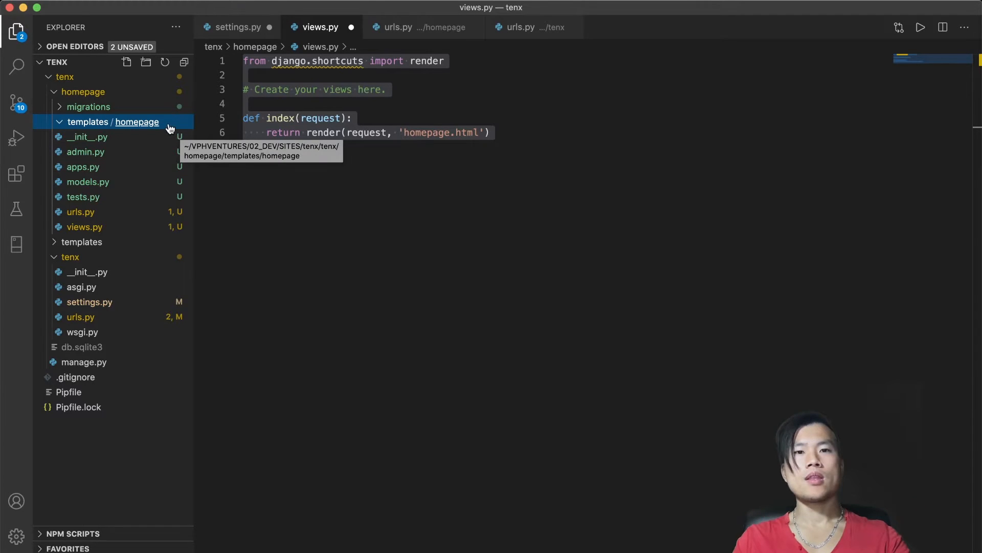
right_click(113, 122)
type("homepage.html")
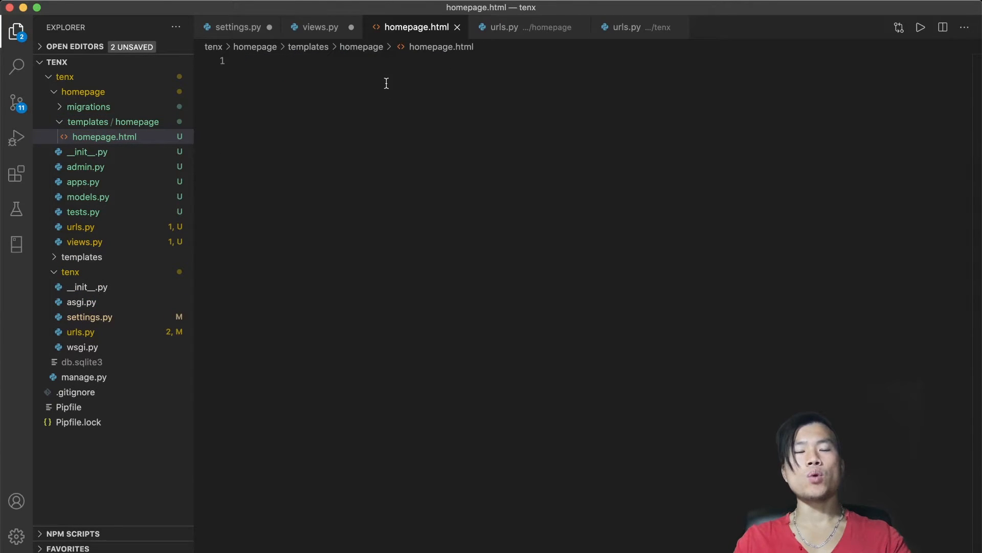
type("{% extends 'base.html' %}")
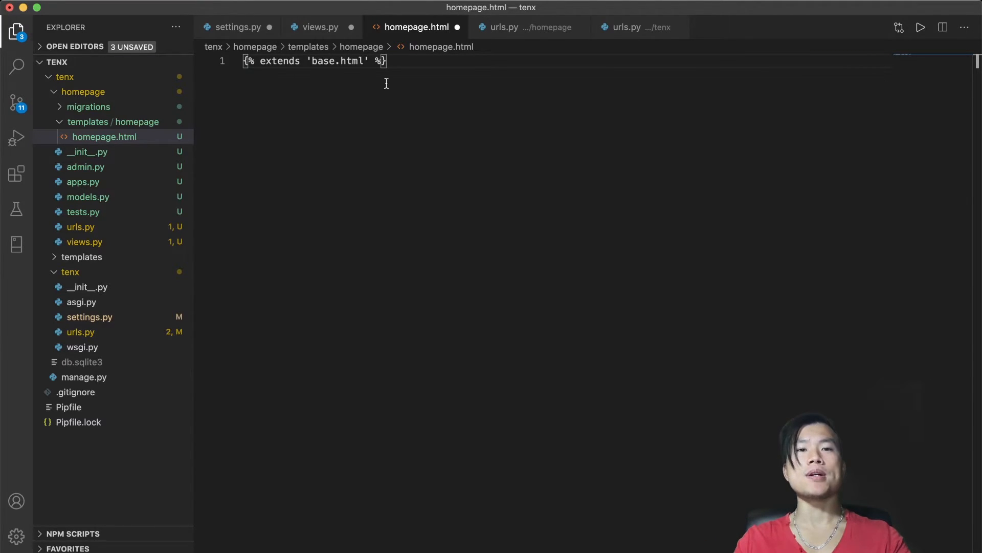
Step: Fill homepage.html's content block with HOMEPAGE, closed by {% endblock %}, and save
key("Enter")
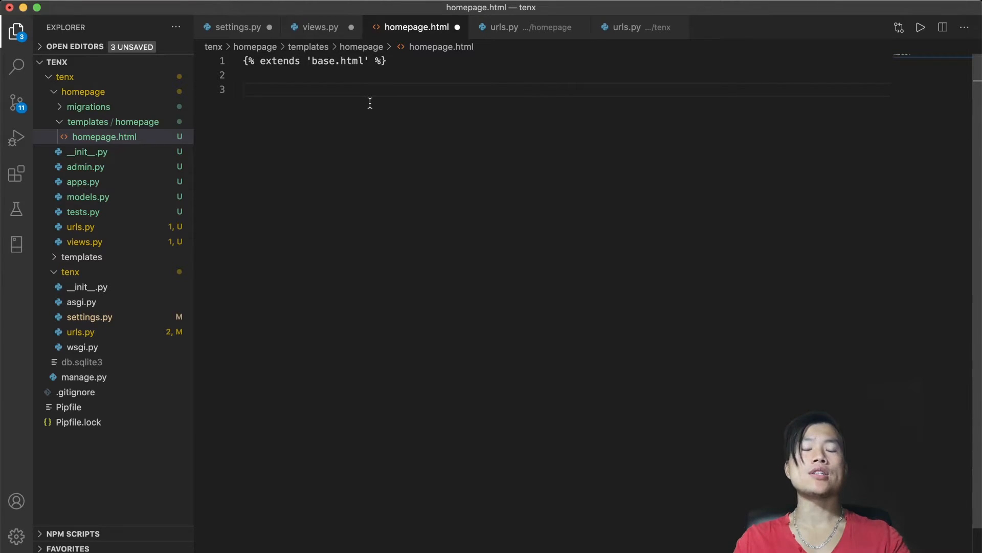
type("{% block content %}")
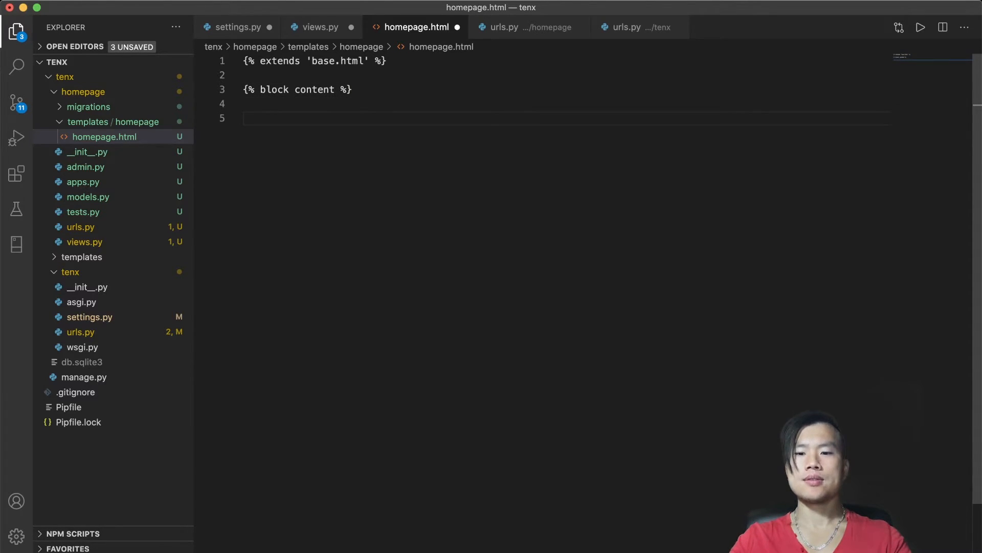
type("{% endblock %}")
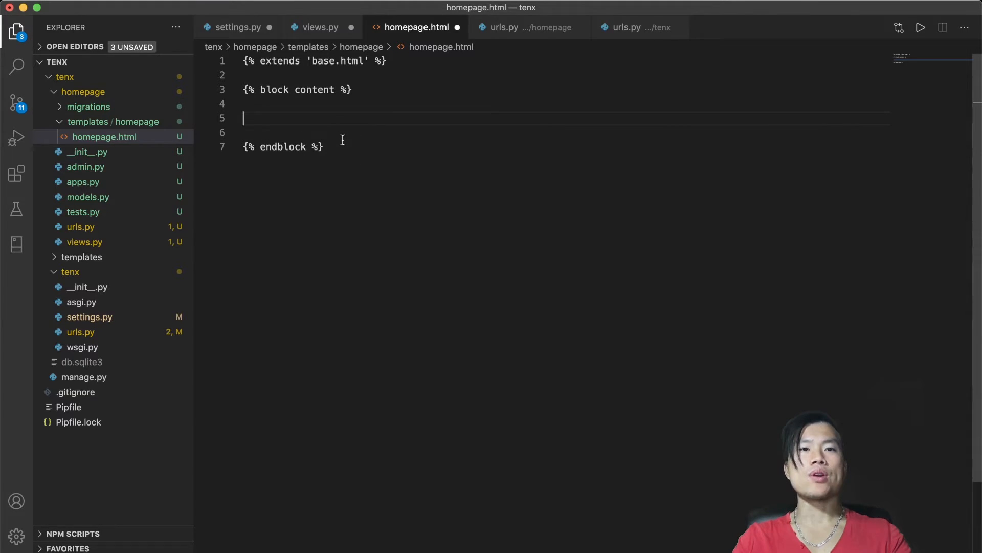
type("HOMEPAGE")
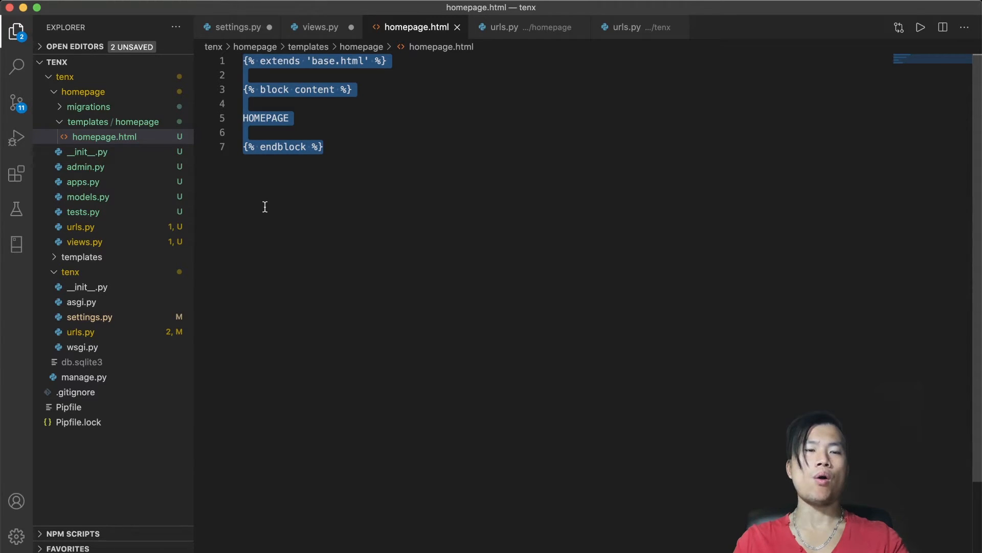
mouse_move(81, 257)
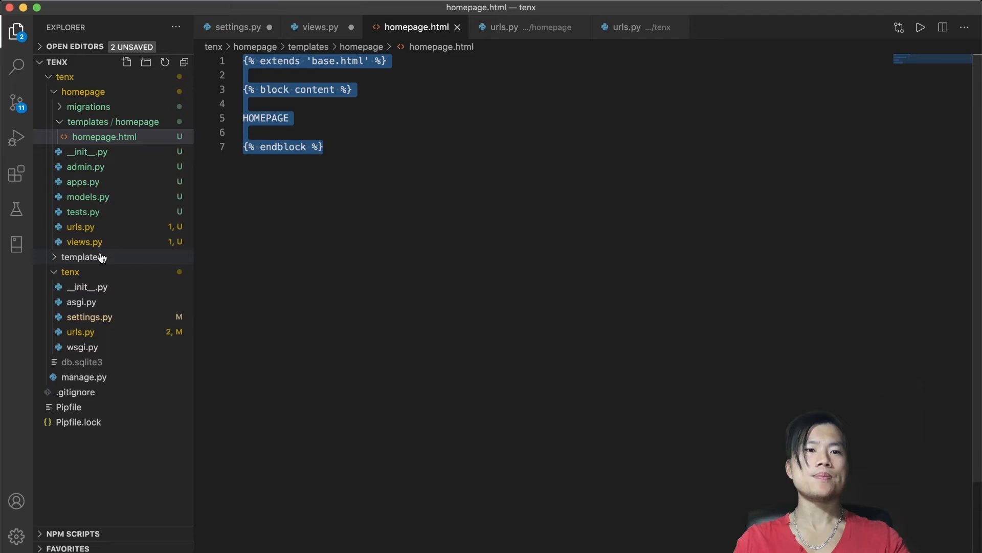
Step: Create base.html with an indented HTML skeleton, title Tenx and a content block
right_click(78, 257)
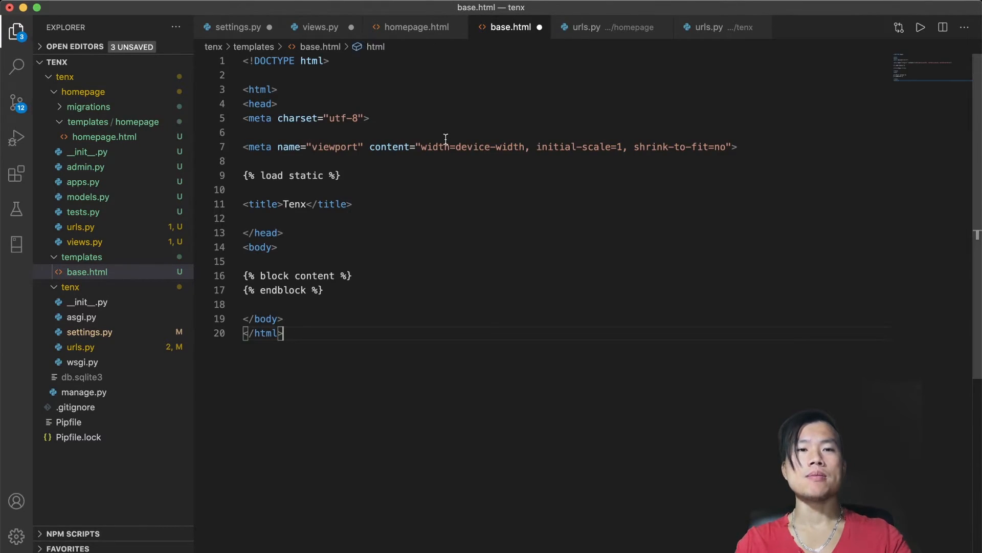
left_click(293, 320)
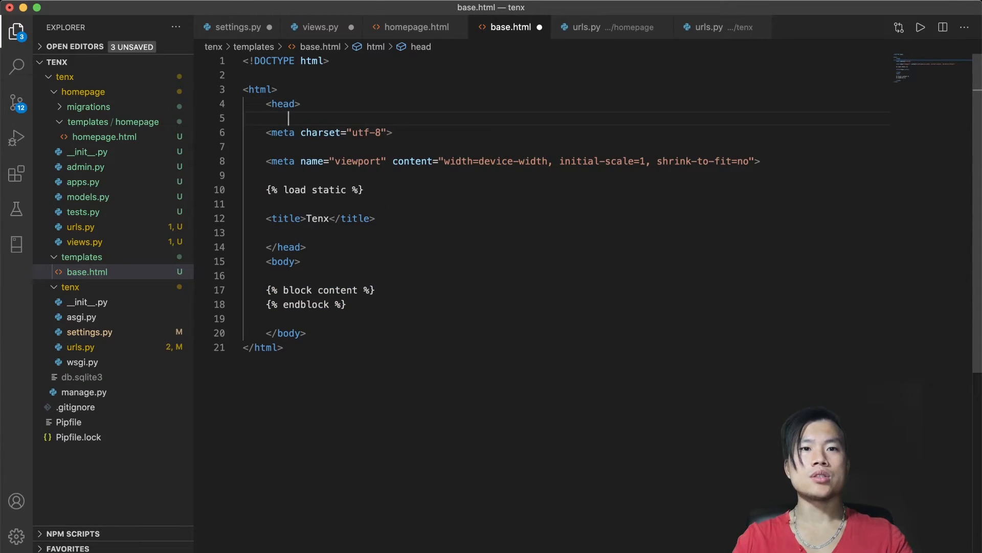
left_click_drag(288, 118, 375, 219)
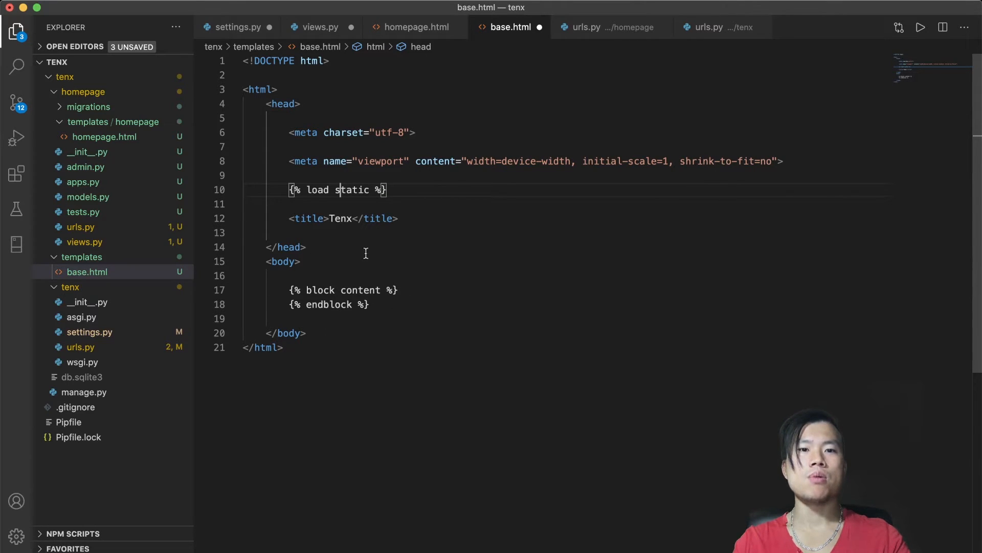
mouse_move(404, 102)
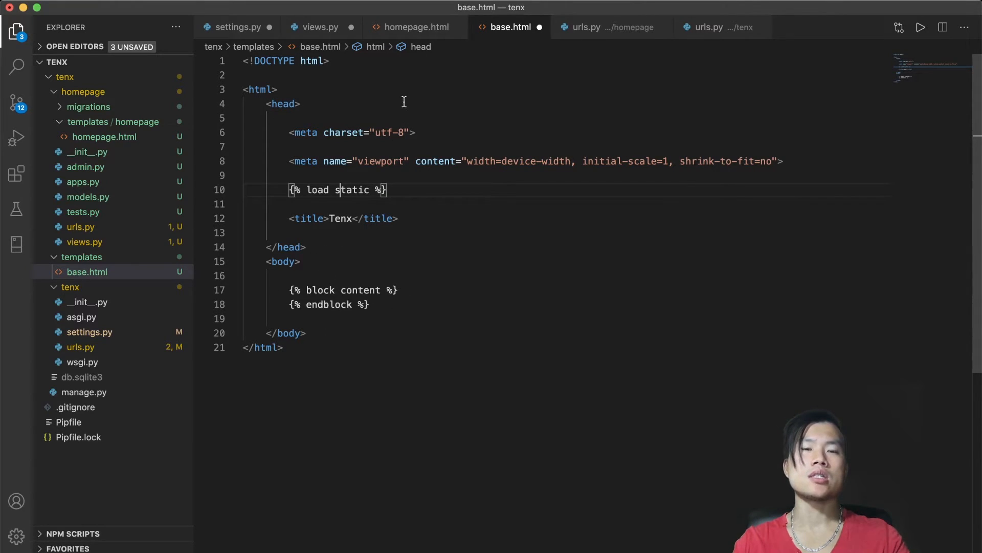
left_click(412, 27)
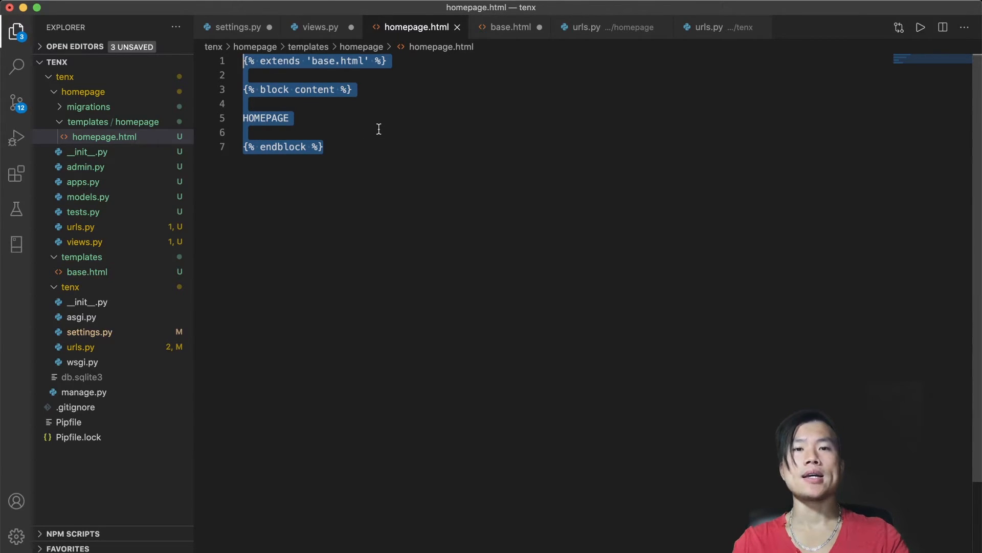
mouse_move(506, 37)
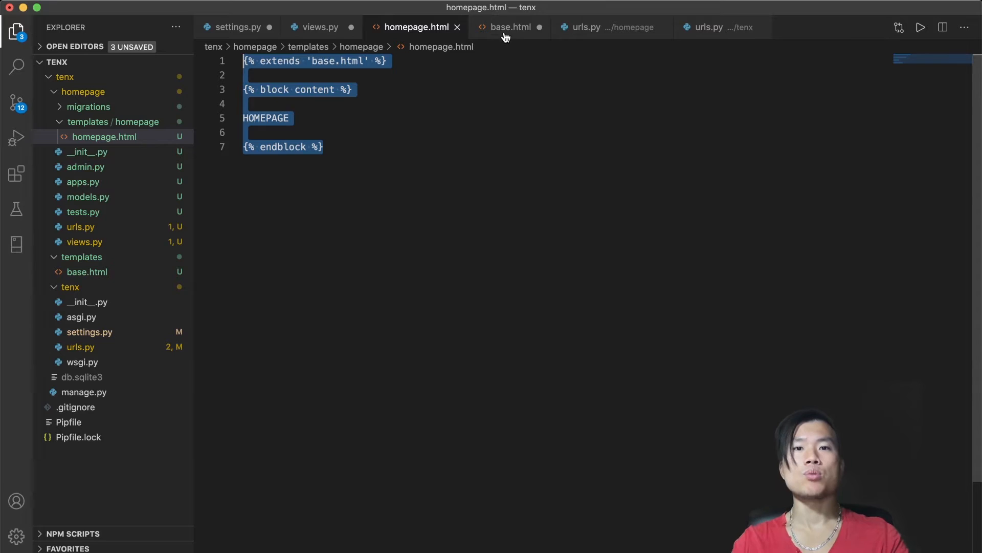
Step: Import HttpResponse in views.py, render '/homepage/homepage.html', and save
left_click(320, 27)
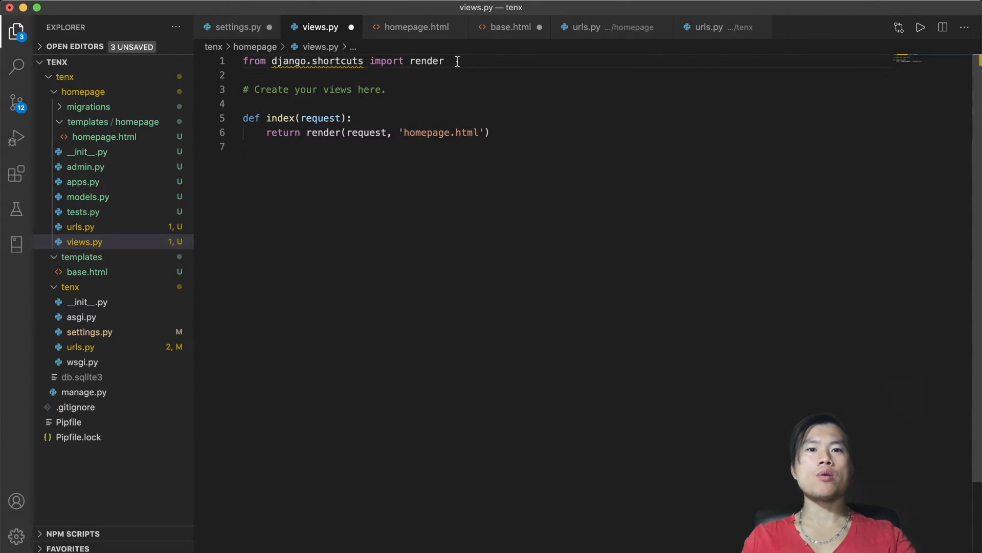
type("from django.http import HttpResponse")
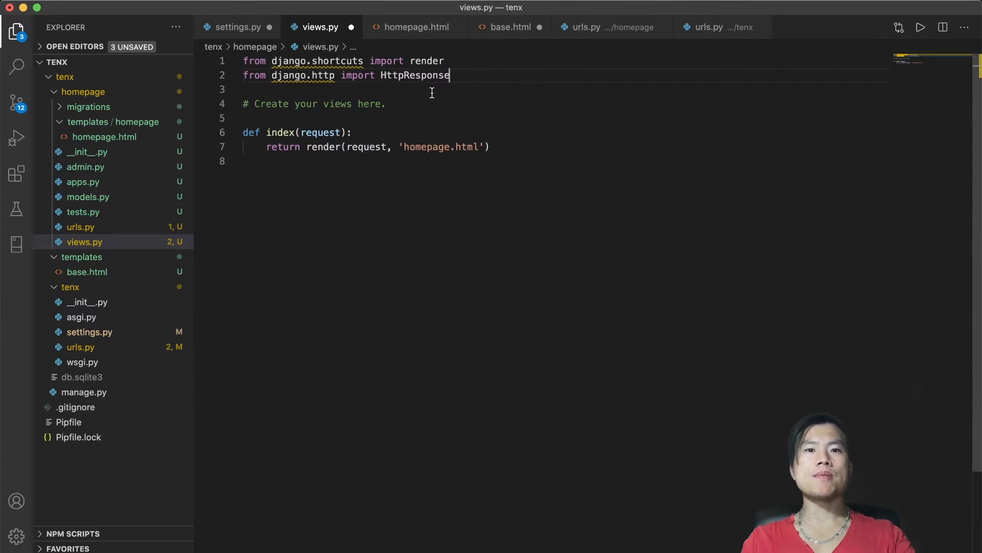
type("/")
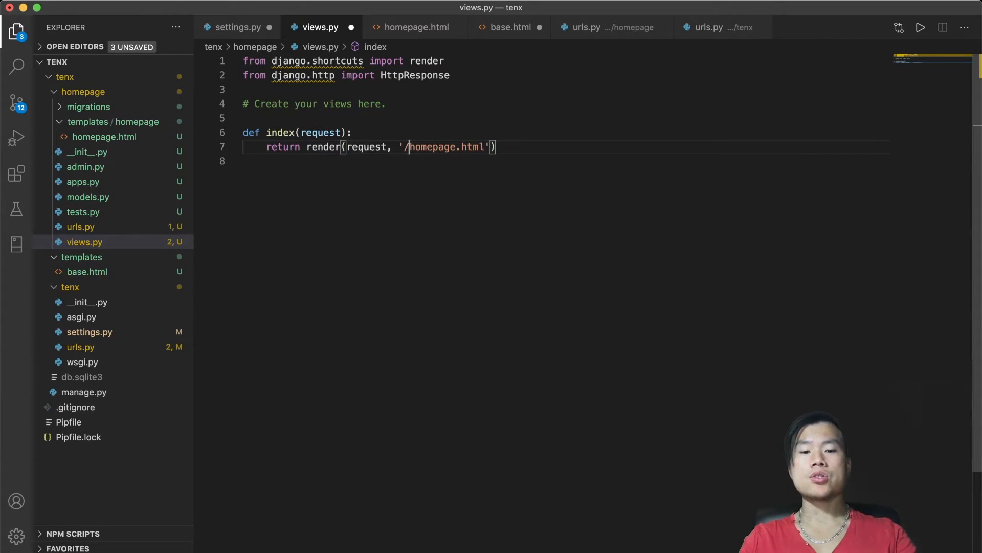
type("homepage")
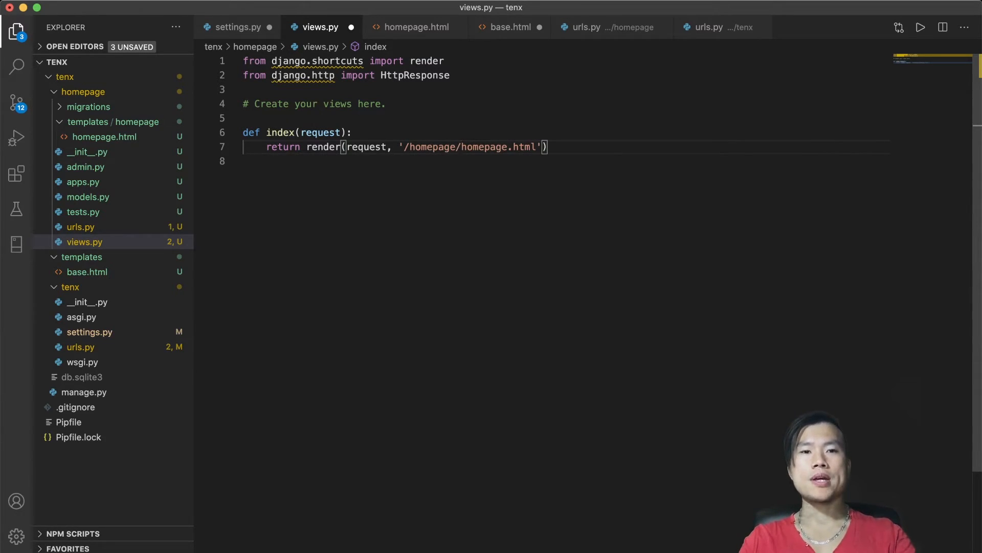
key("cmd+s")
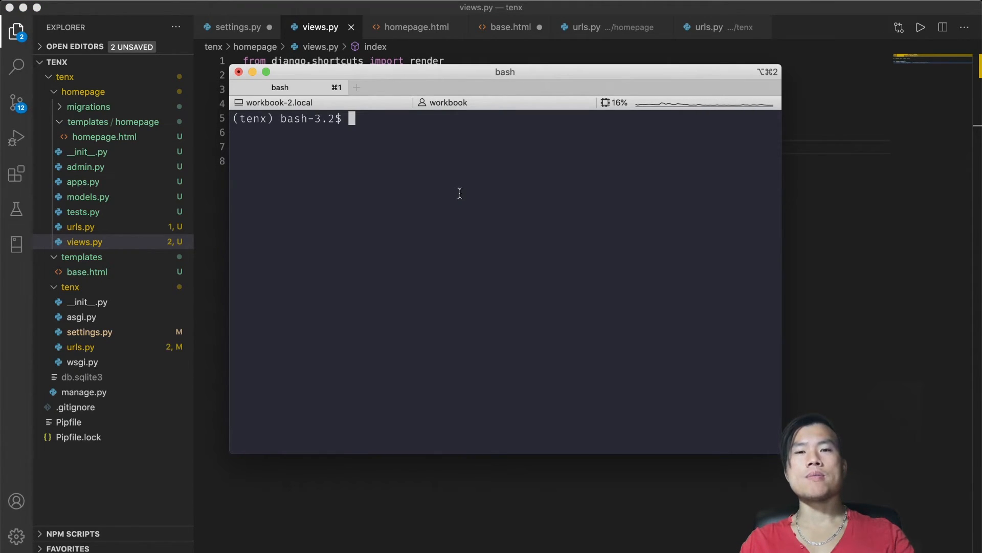
Step: Run 'python manage.py runserver' and drop the leading slash from the template path
type("python manage.py runserver")
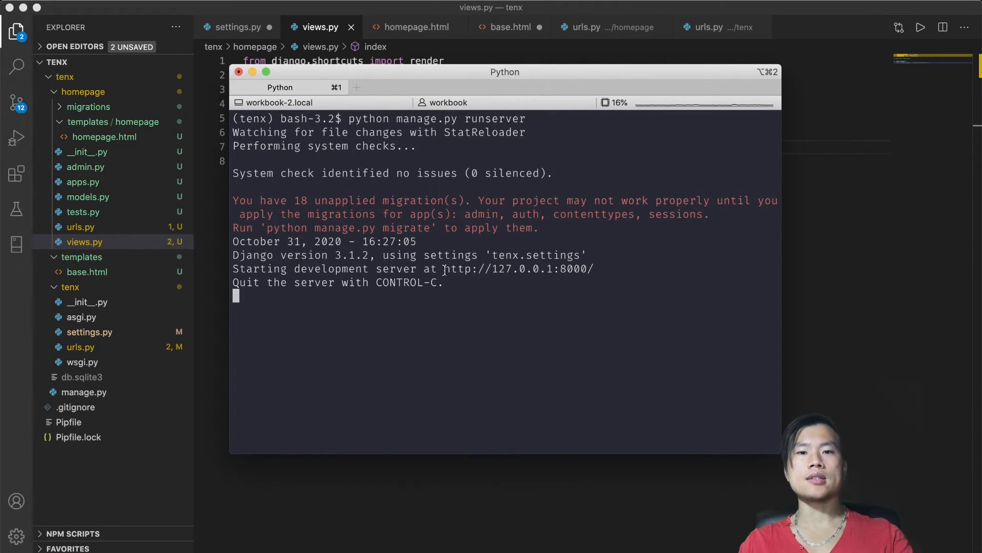
double_click(519, 268)
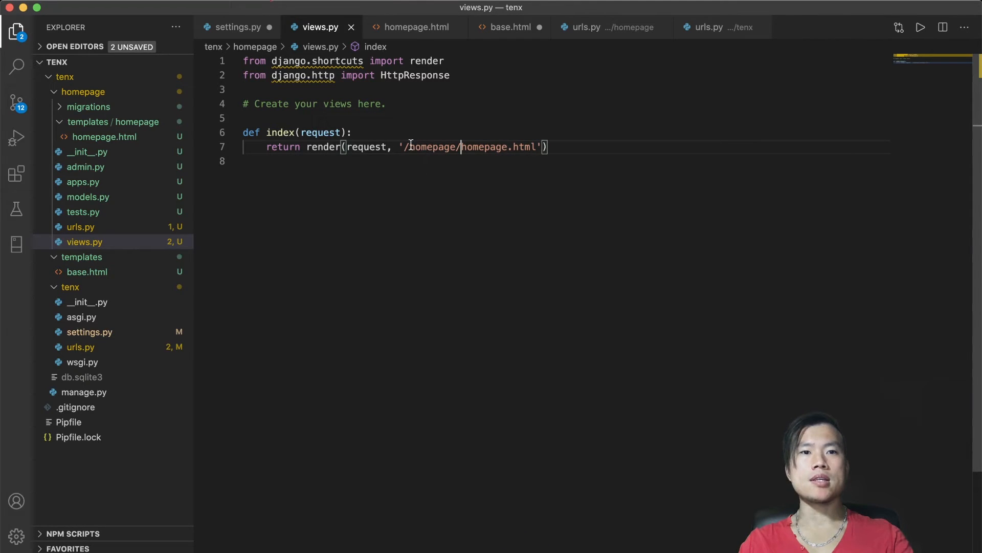
key("Backspace")
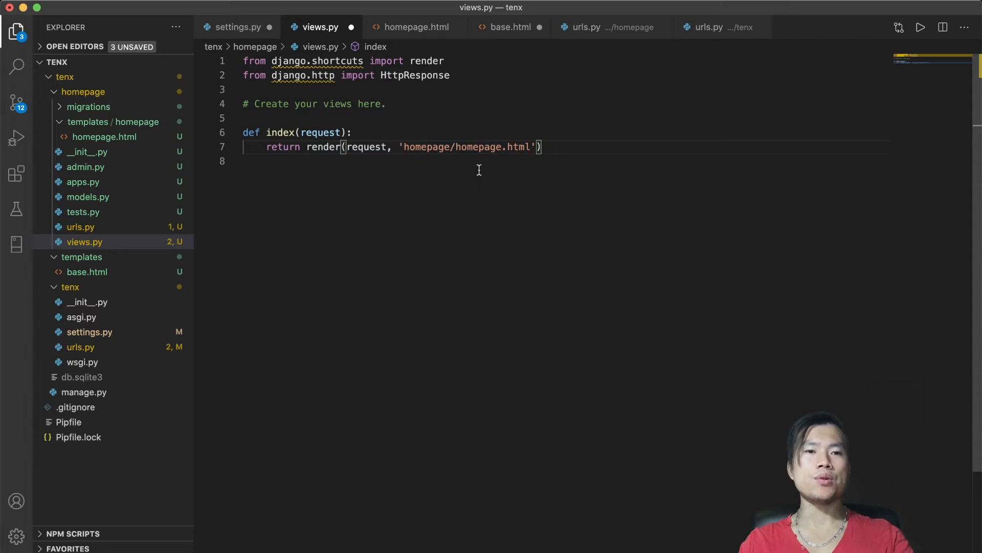
left_click(237, 27)
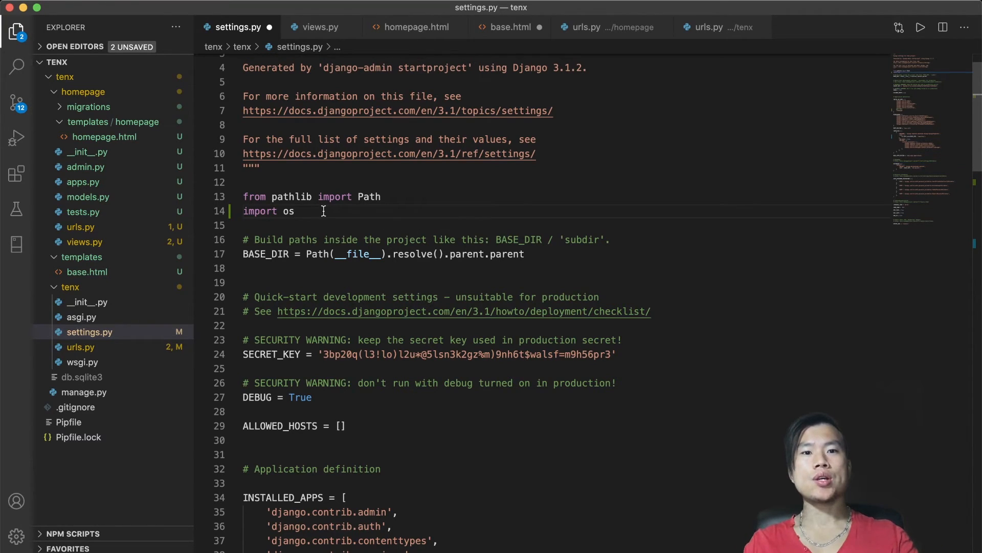
Step: Add 'import os.path' and set BASE_DIR to os.path.dirname(os.path.dirname(os.path.abspath(__file__)))
type("import os.path")
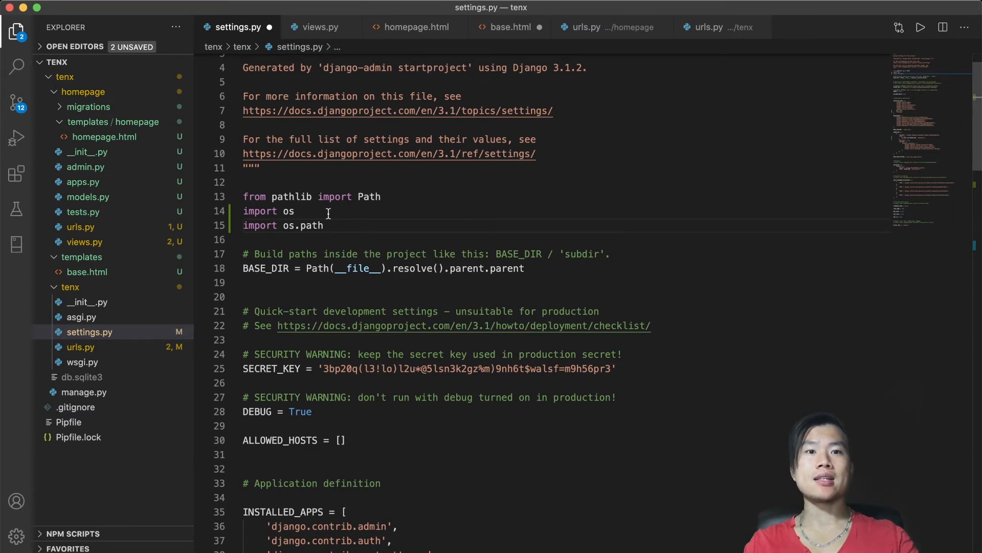
mouse_move(316, 268)
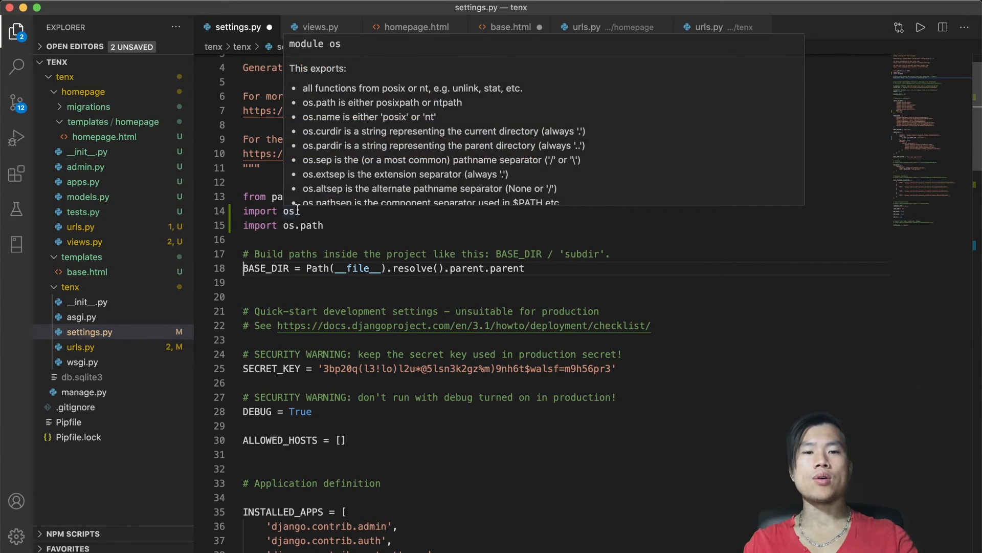
mouse_move(313, 225)
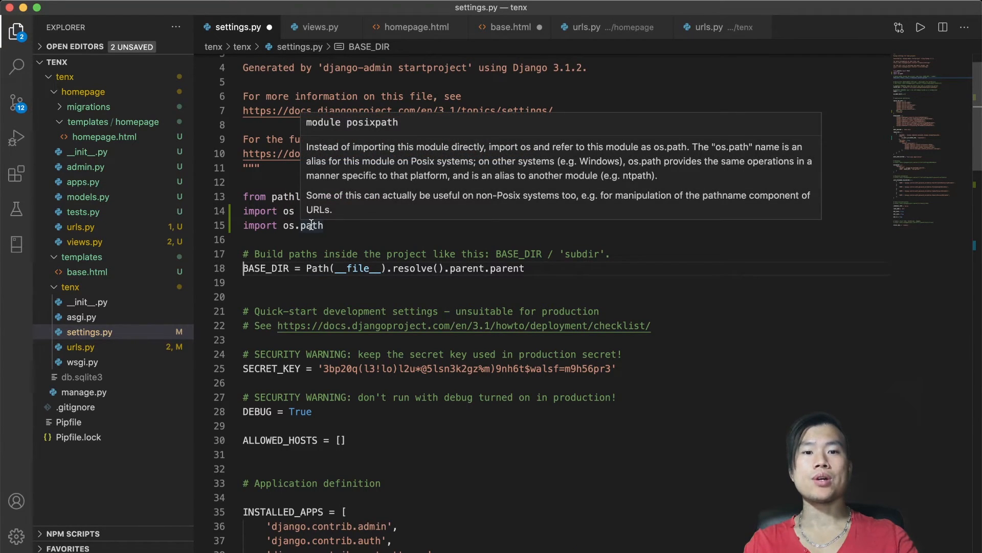
type("os.path.dirname(os.path.dirname(os.path.abspath(__file__)))")
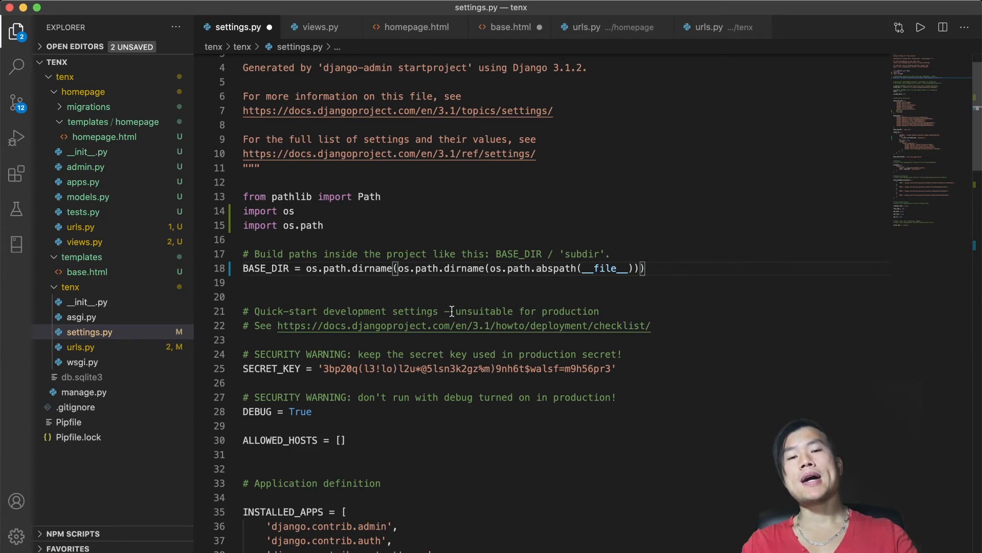
mouse_move(426, 268)
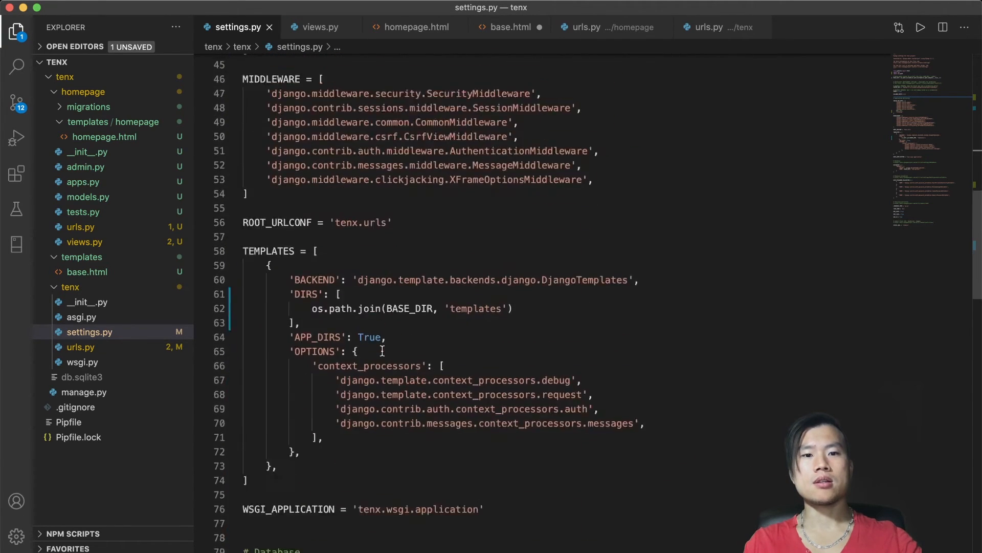
Step: Set the database NAME to os.path.join(BASE_DIR, 'db.sqlite3') and rerun the server
scroll("down", 3)
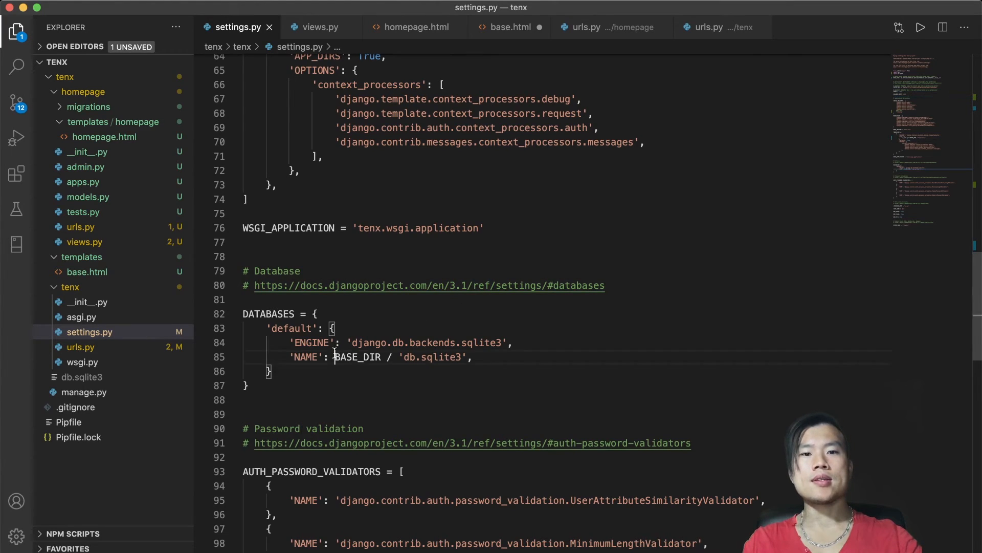
left_click_drag(336, 356, 465, 357)
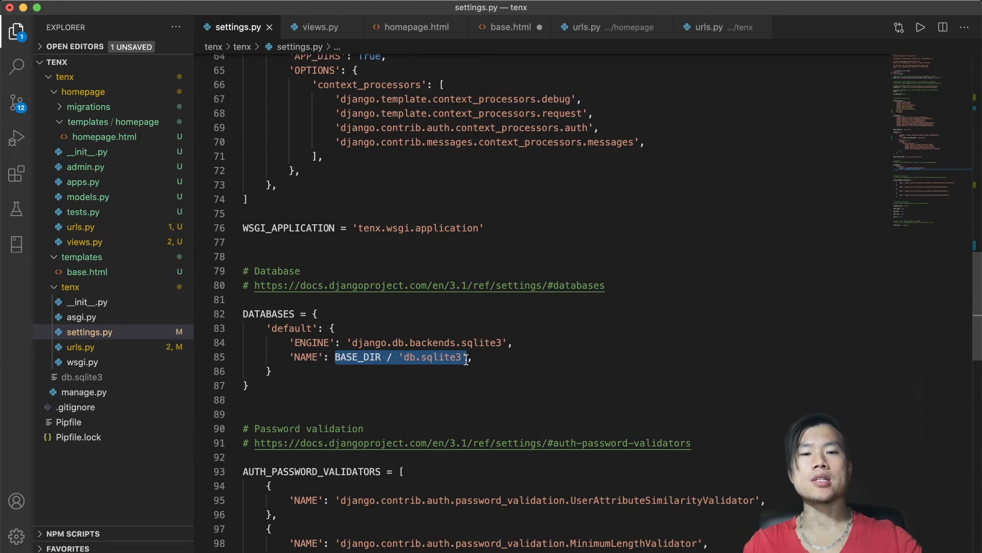
type("os.path.join(BASE_DIR, 'db.sqlite3')")
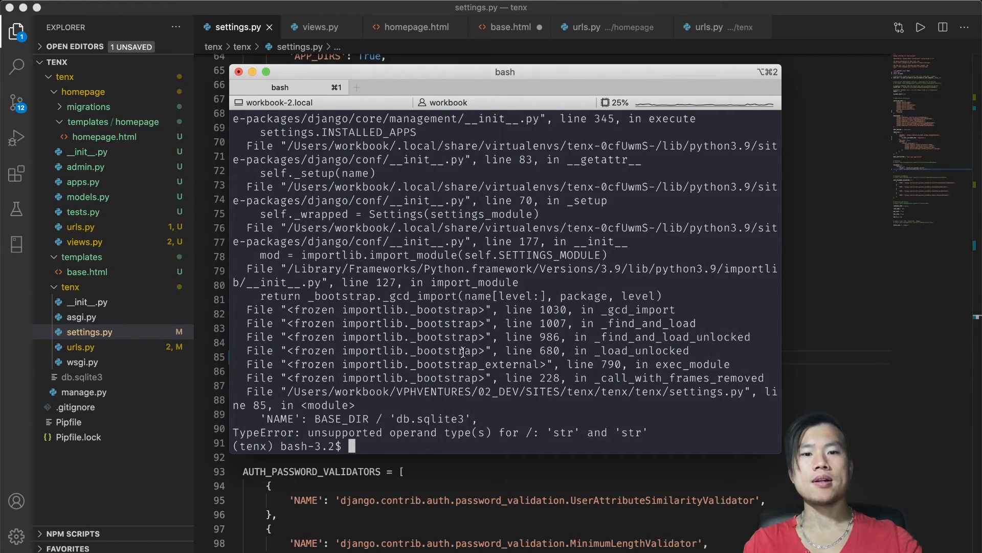
type("python manage.py runserver")
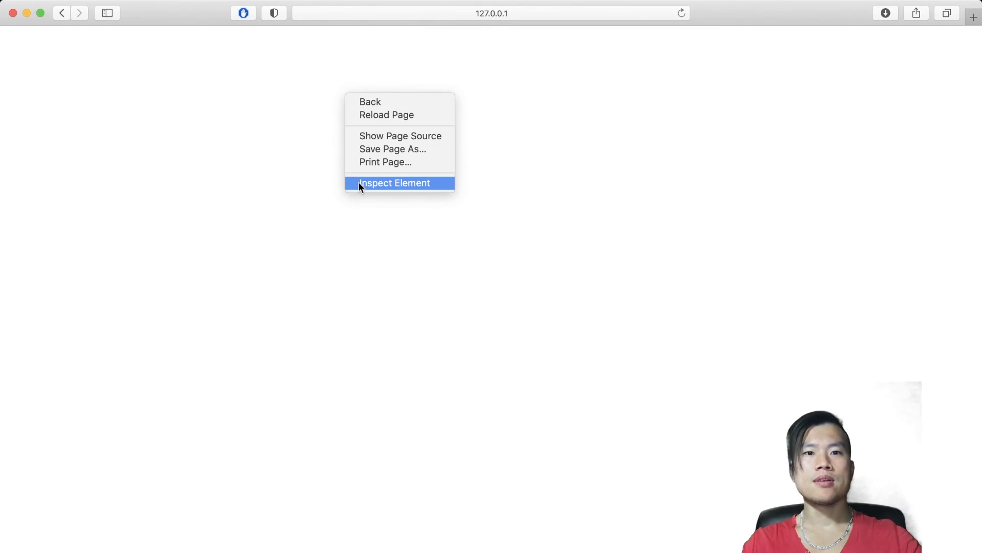
Step: Inspect the blank 127.0.0.1 page's markup in Safari's Web Inspector
left_click(394, 182)
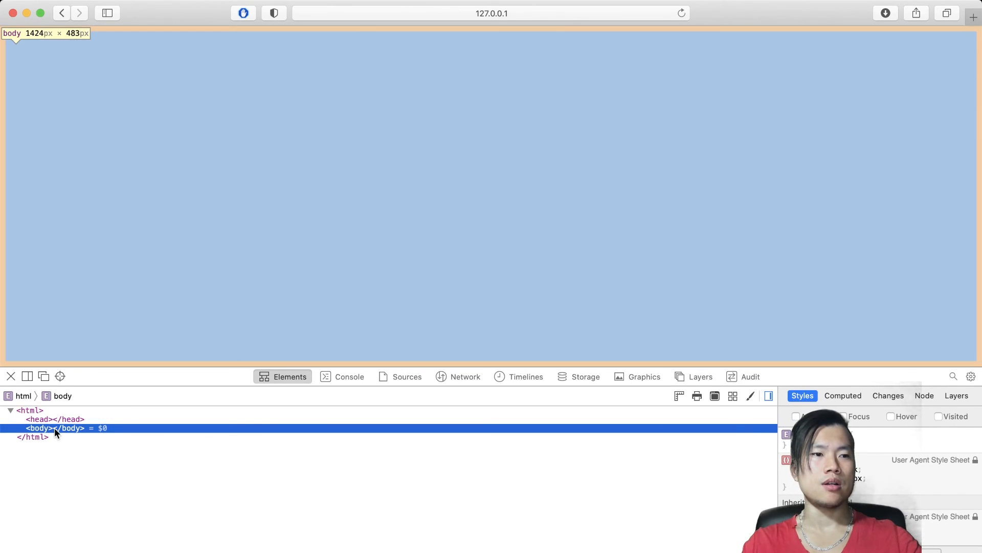
mouse_move(56, 419)
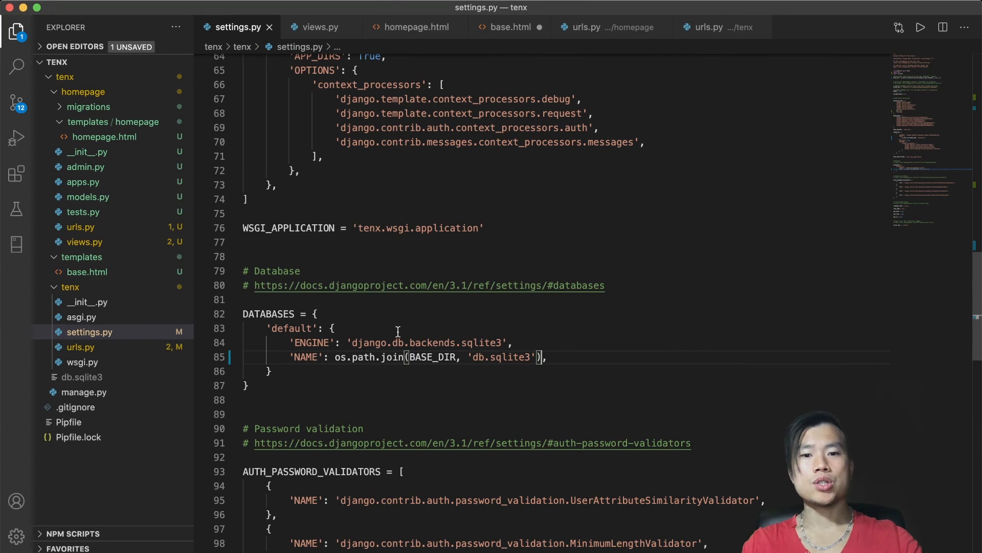
Step: Review the base.html template, then return to settings.py
left_click(507, 27)
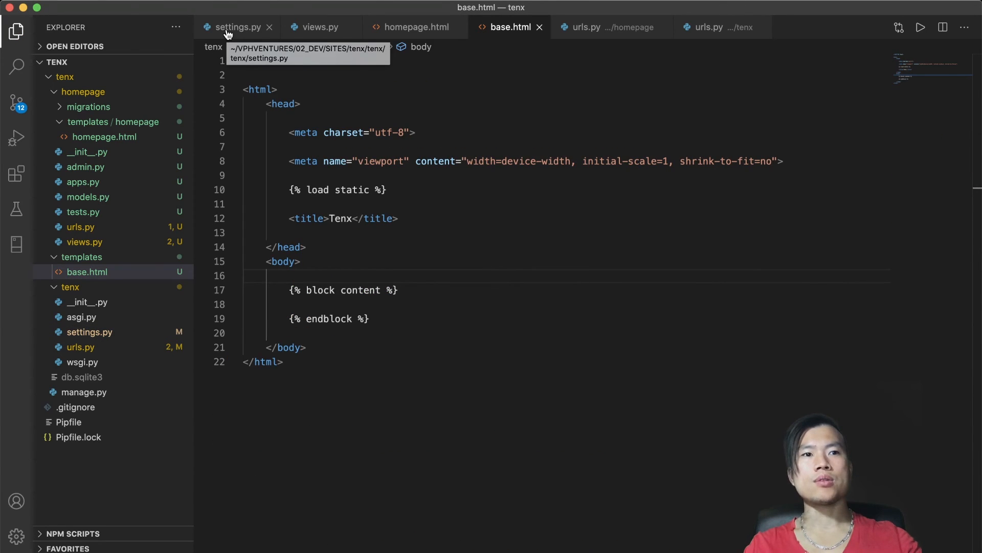
left_click(236, 27)
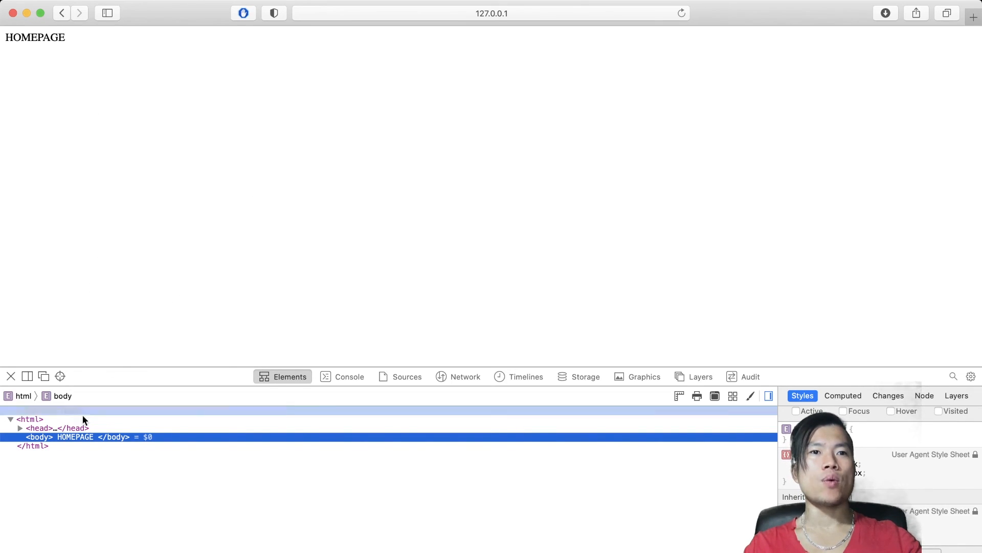
Step: Expand the page's head node to reveal the meta tags and Tenx title
left_click(20, 428)
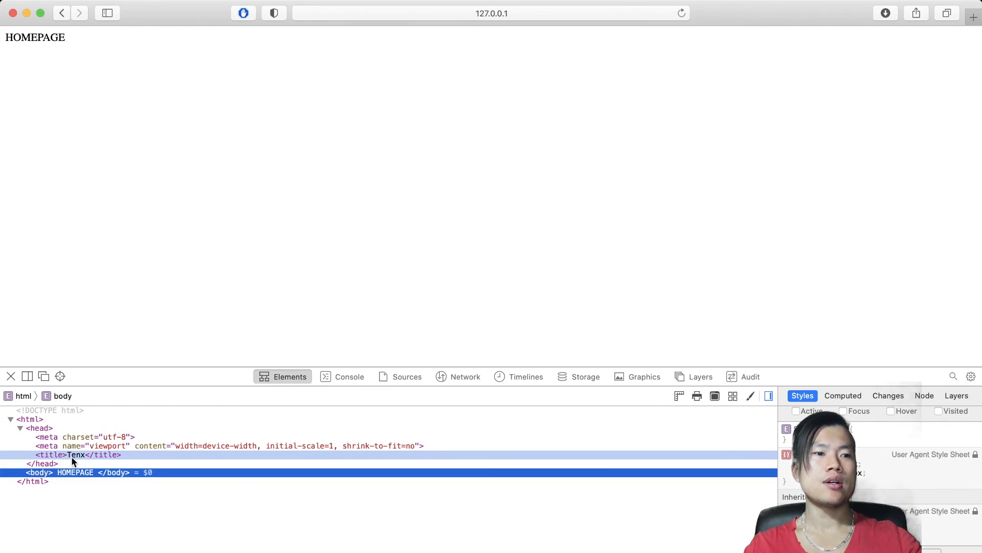
left_click(40, 427)
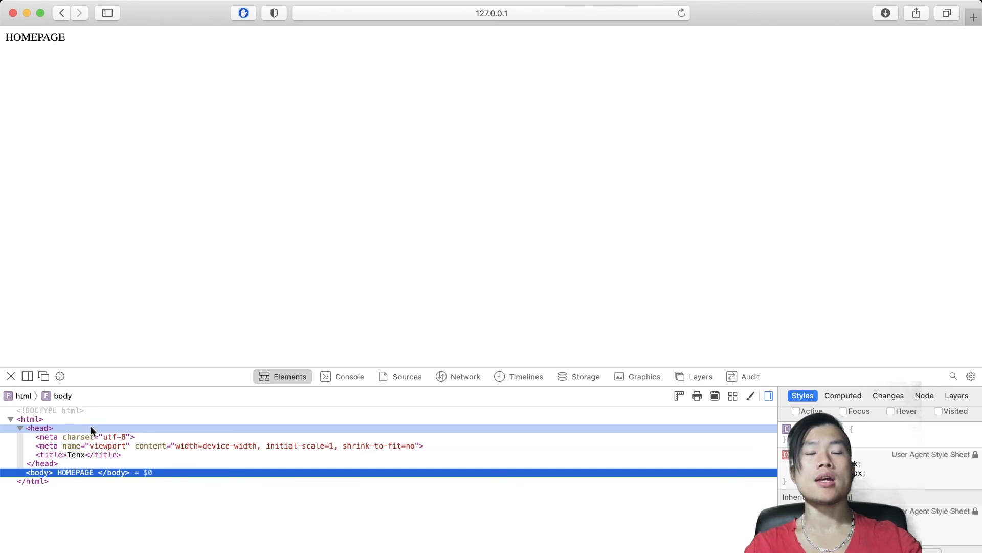
mouse_move(230, 293)
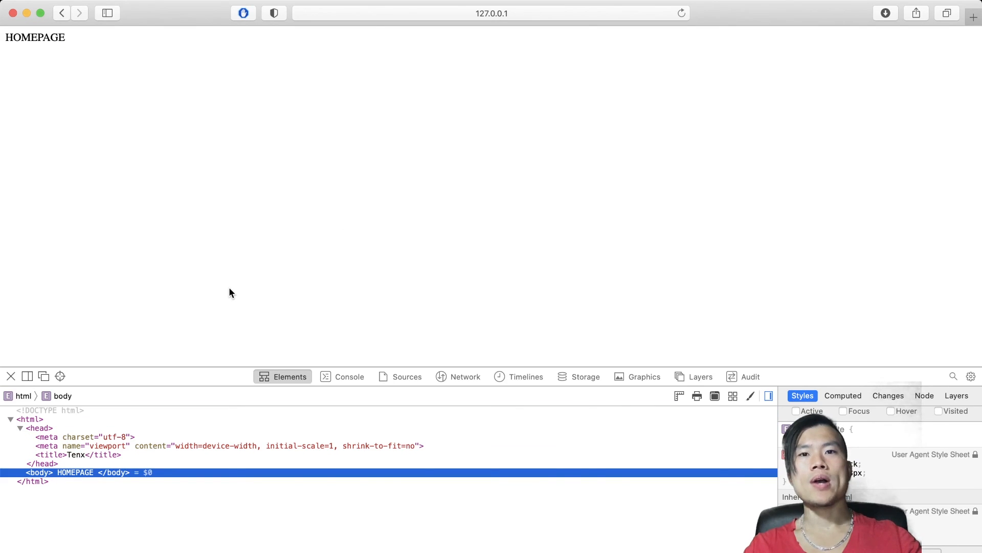